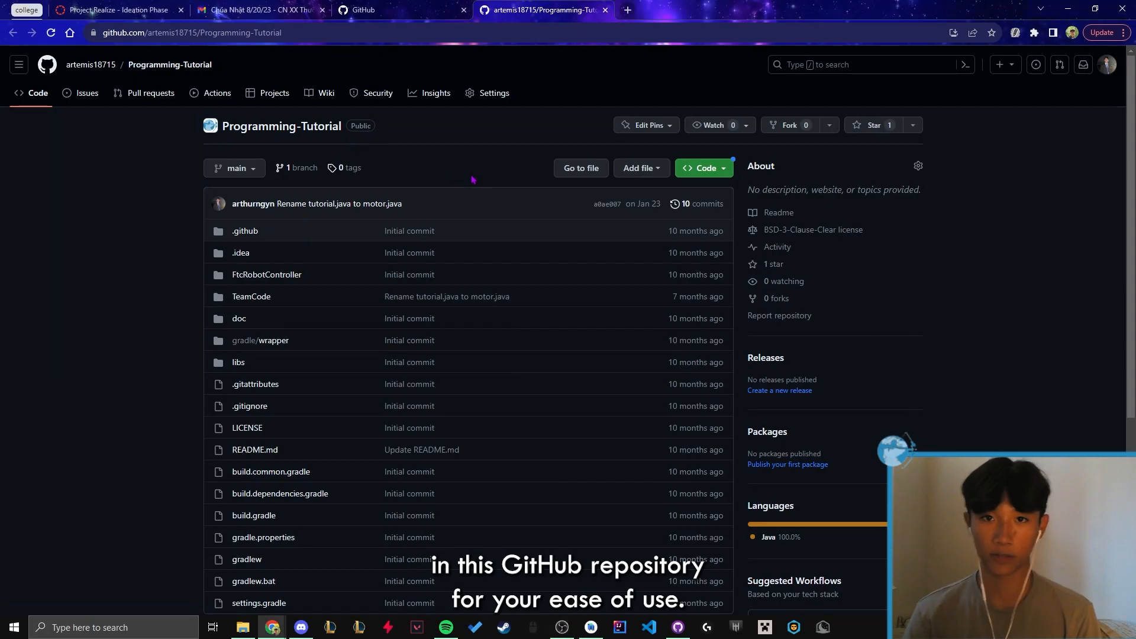
Switch from the GitHub repository page to the Android Studio FTC project
left_click(619, 626)
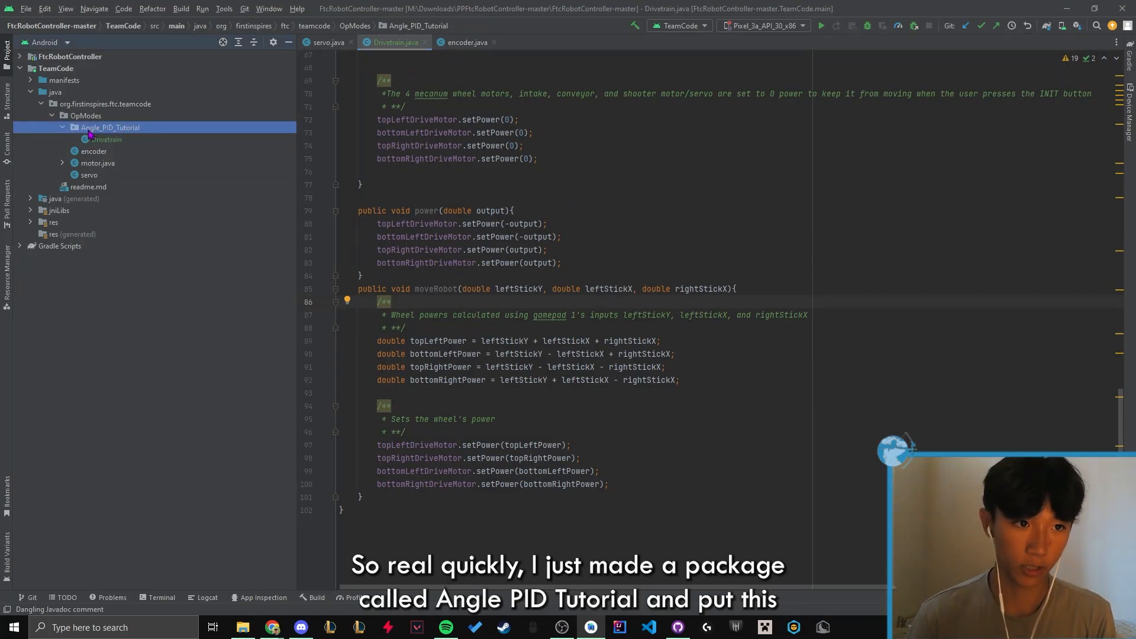
left_click(107, 139)
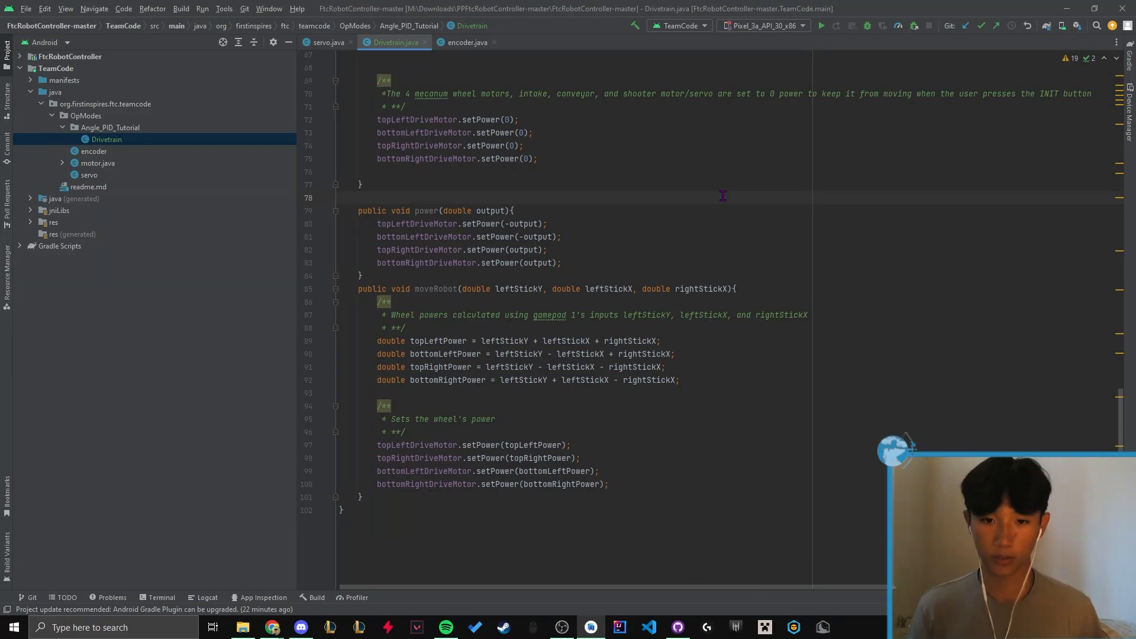
scroll("up", 3)
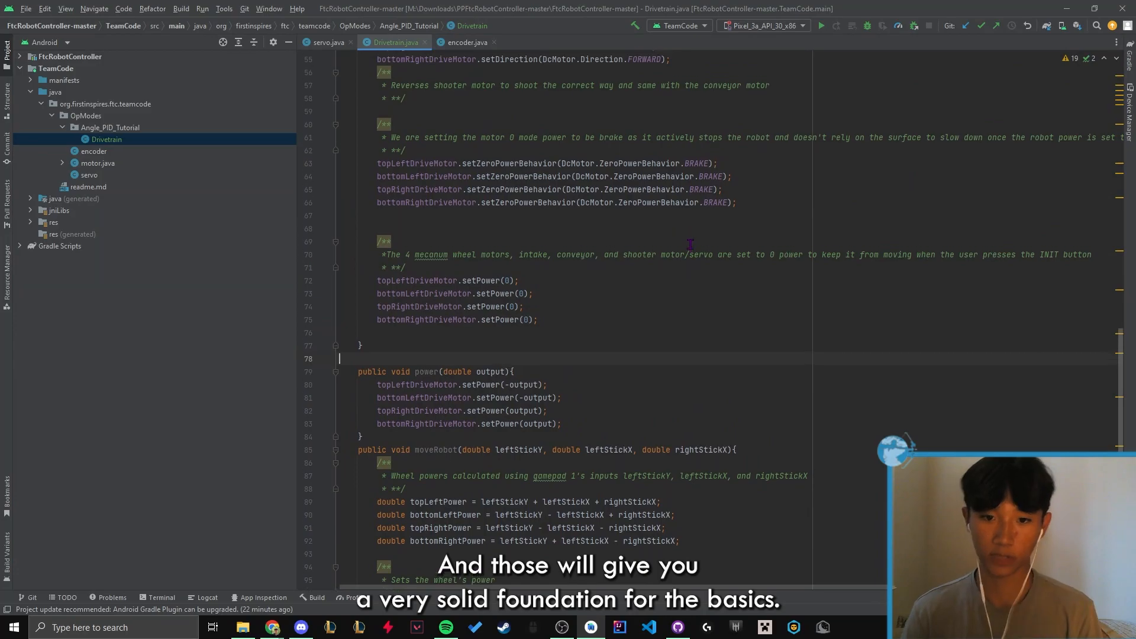
scroll("up", 3)
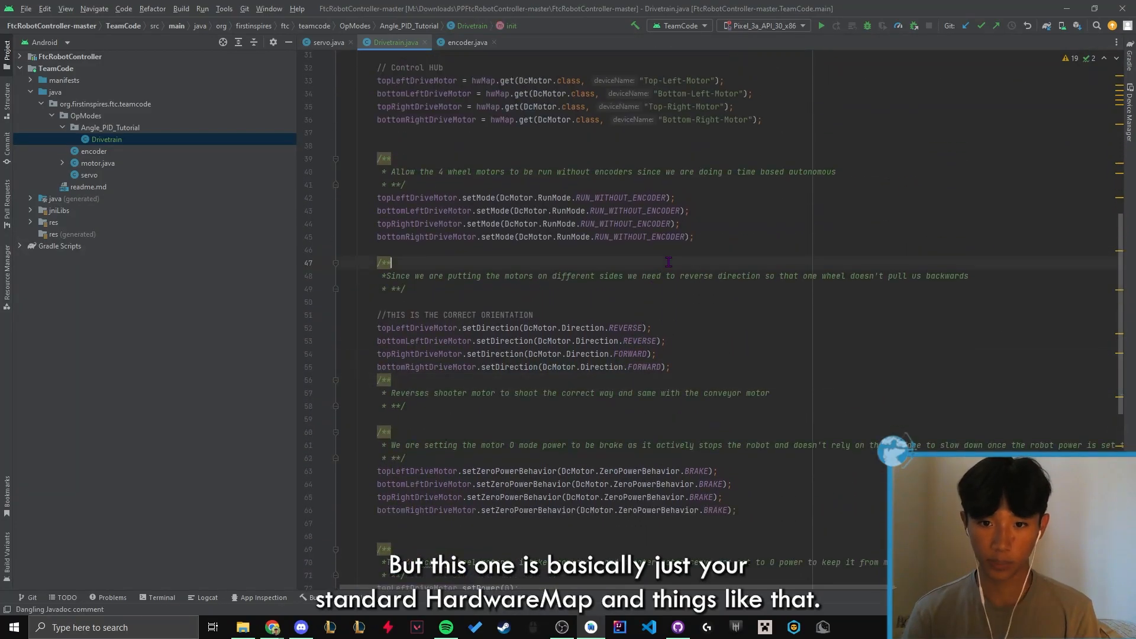
scroll("up", 3)
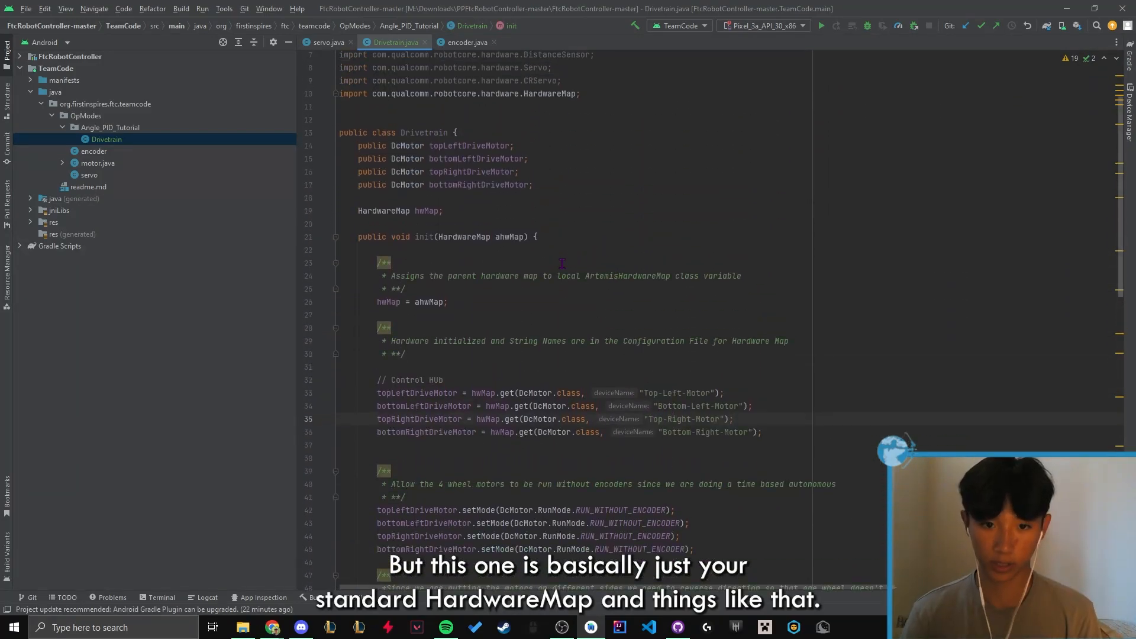
scroll("down", 3)
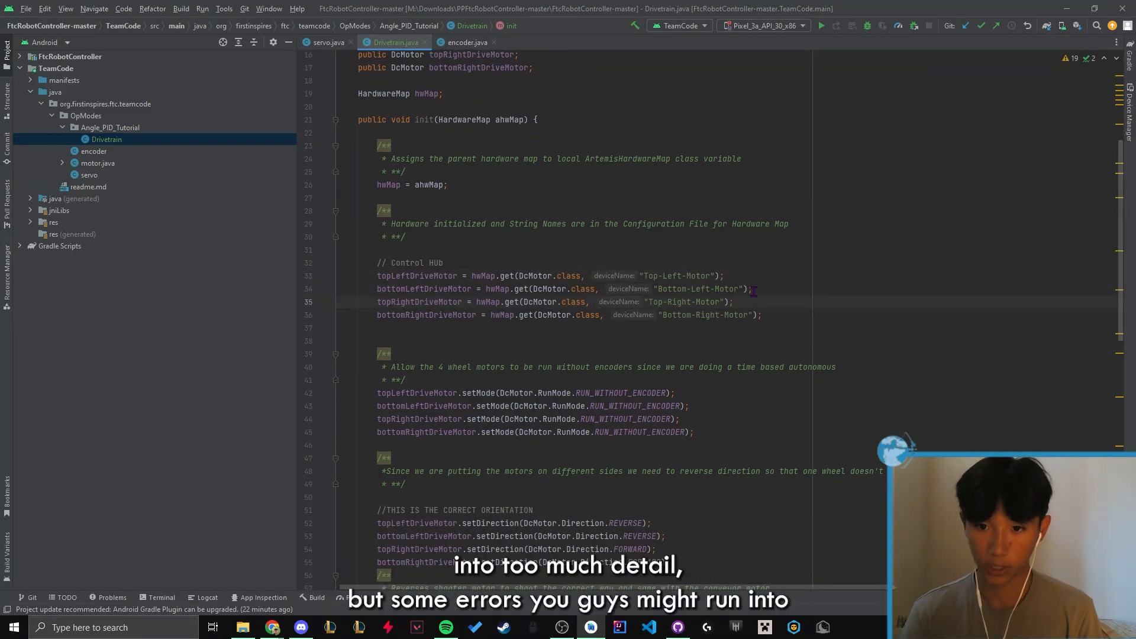
left_click(722, 276)
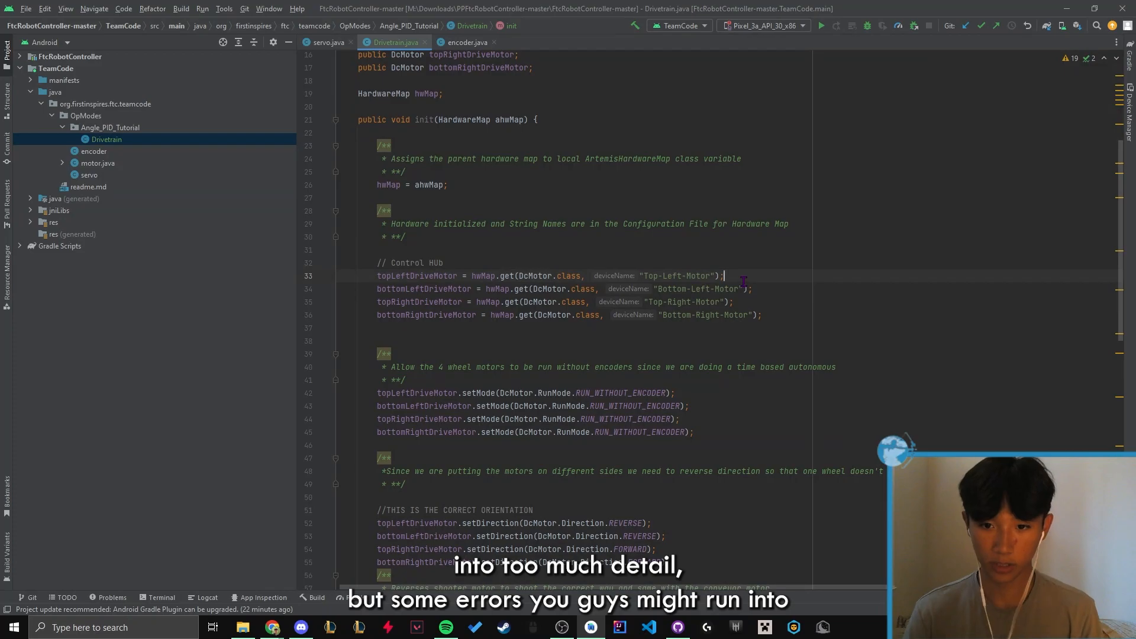
double_click(680, 275)
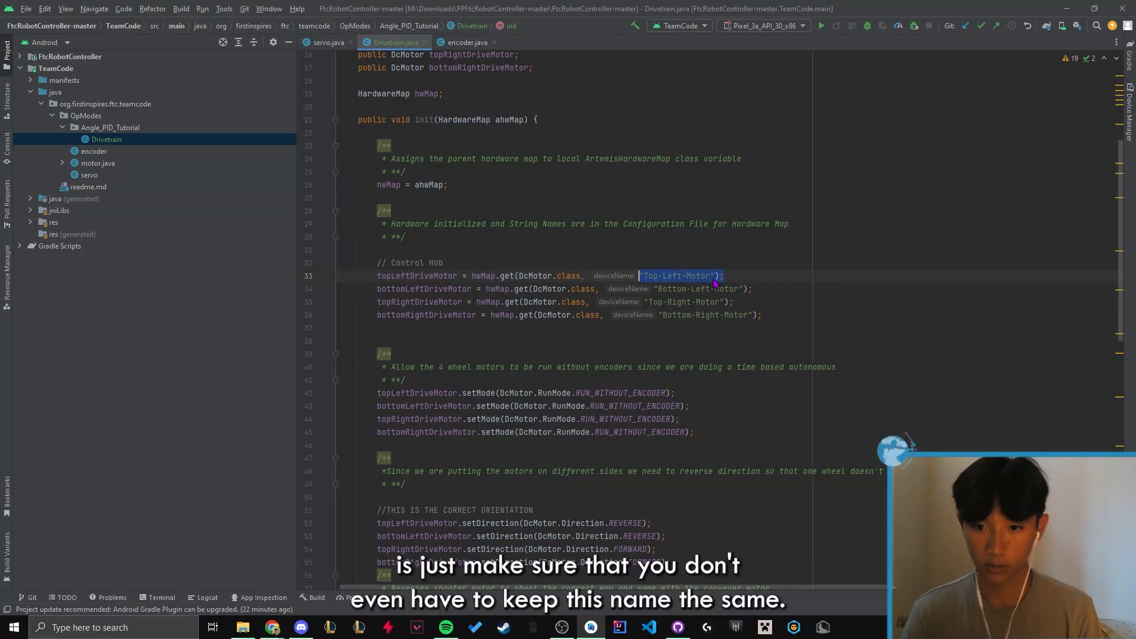
left_click(694, 276)
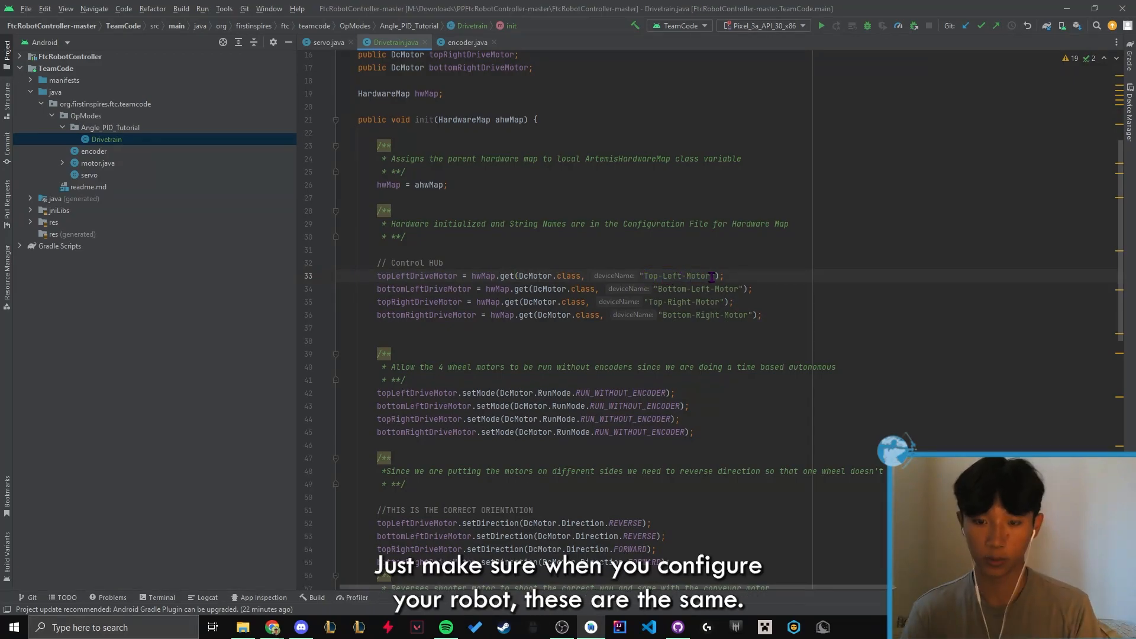
scroll("down", 3)
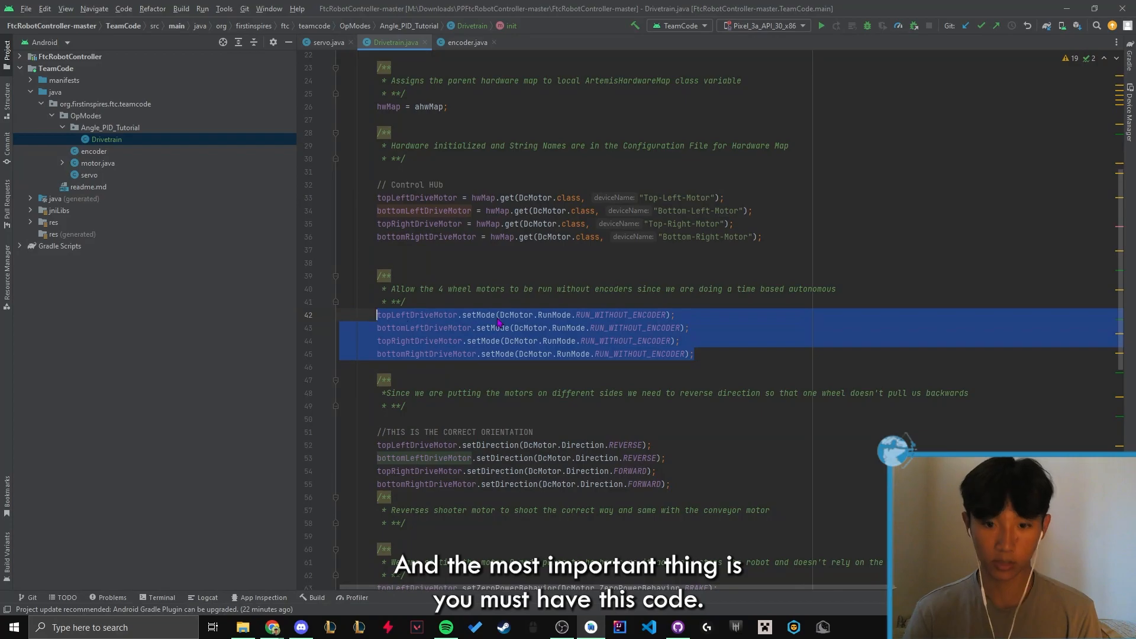
left_click(698, 354)
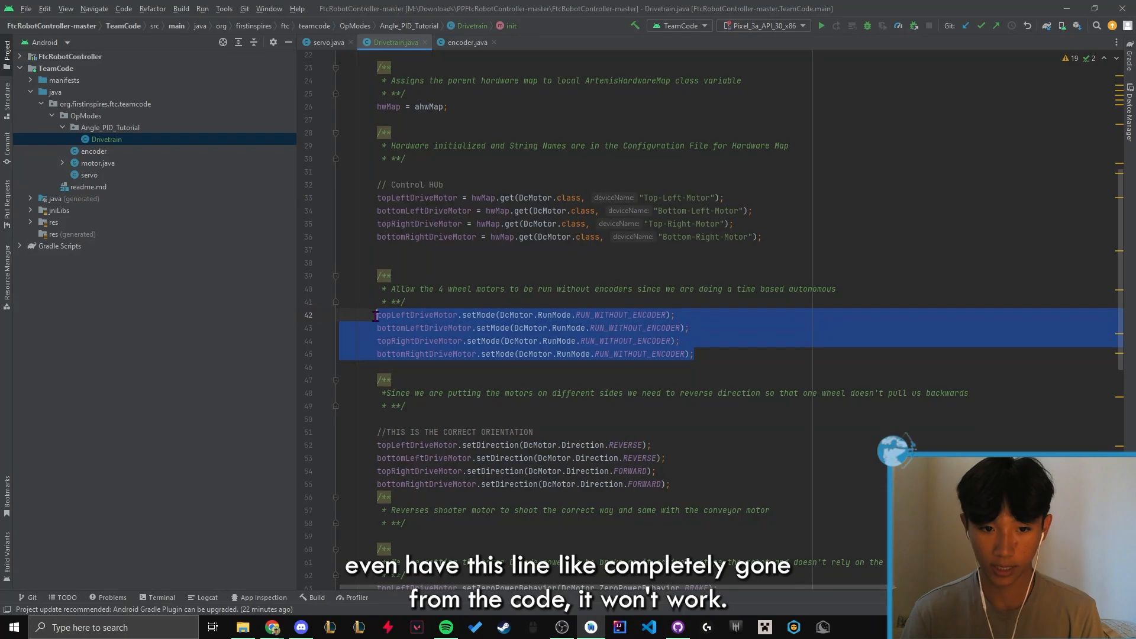
key("Delete")
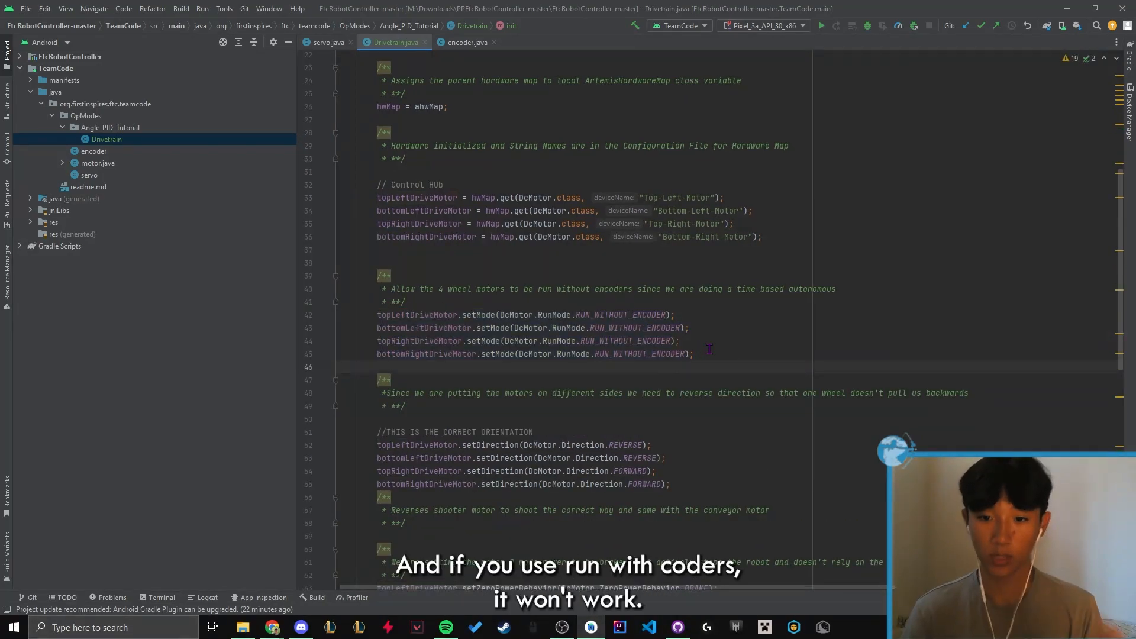
scroll("down", 3)
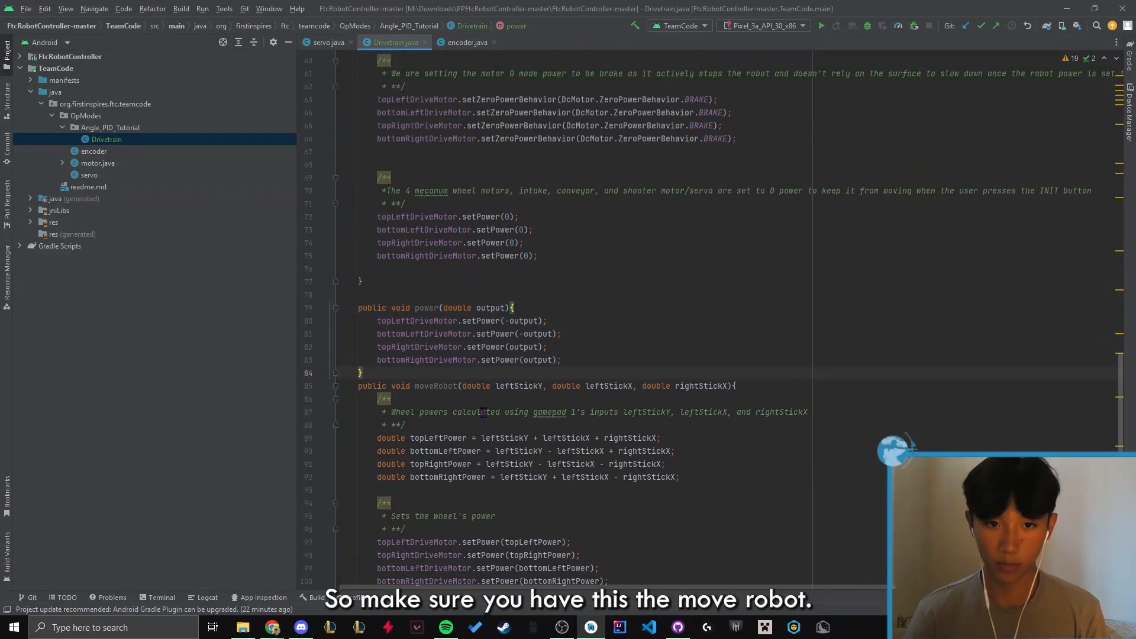
scroll("down", 3)
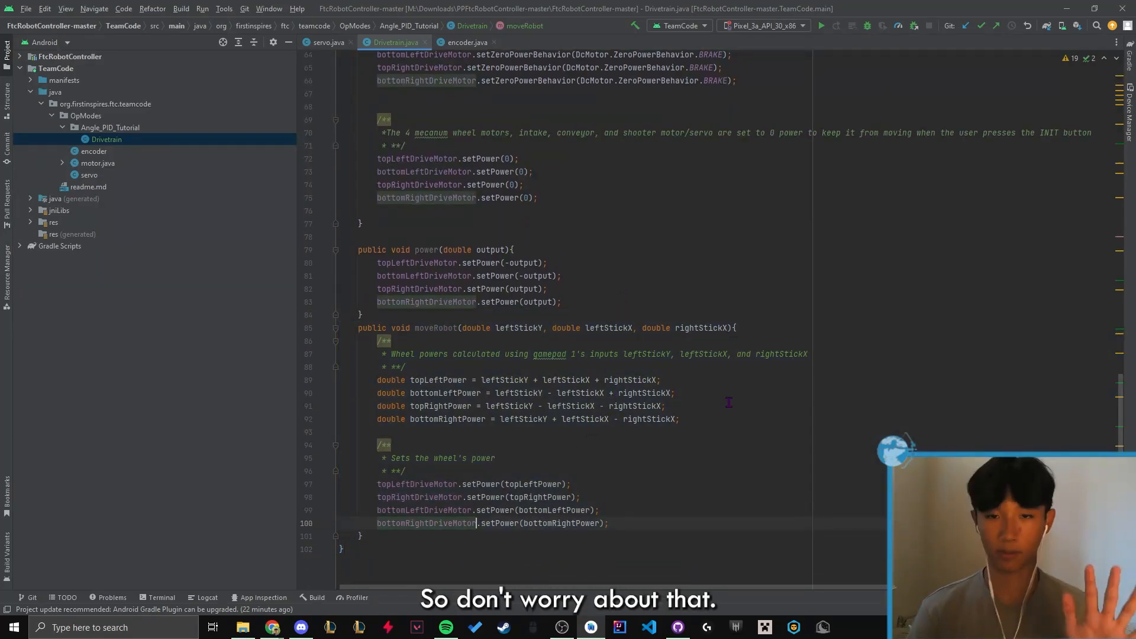
left_click(112, 151)
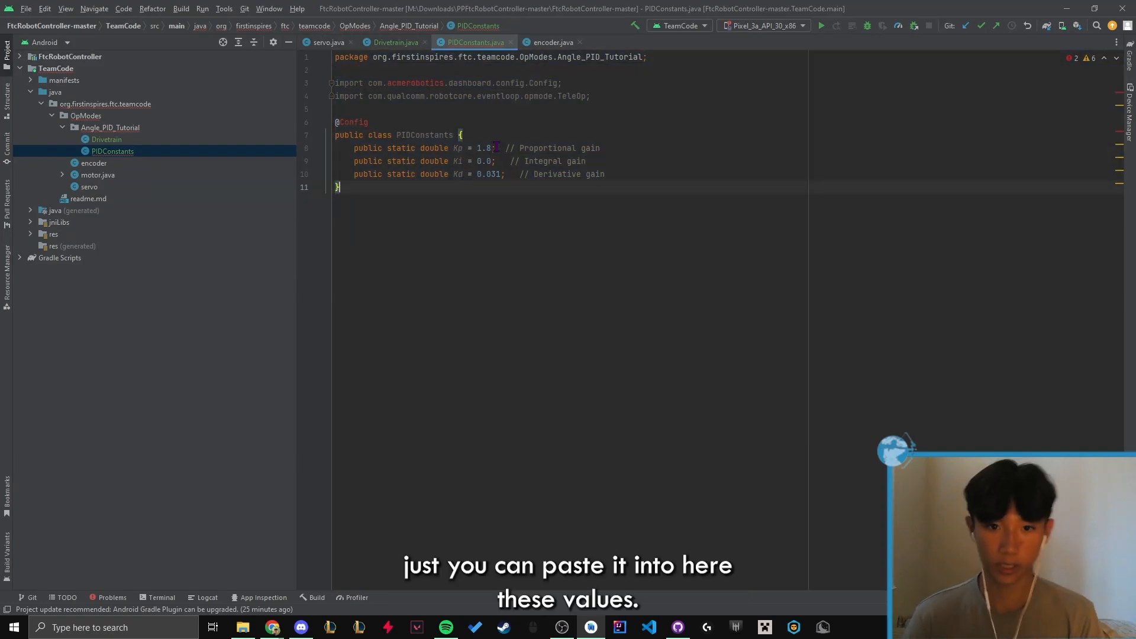
left_click(497, 161)
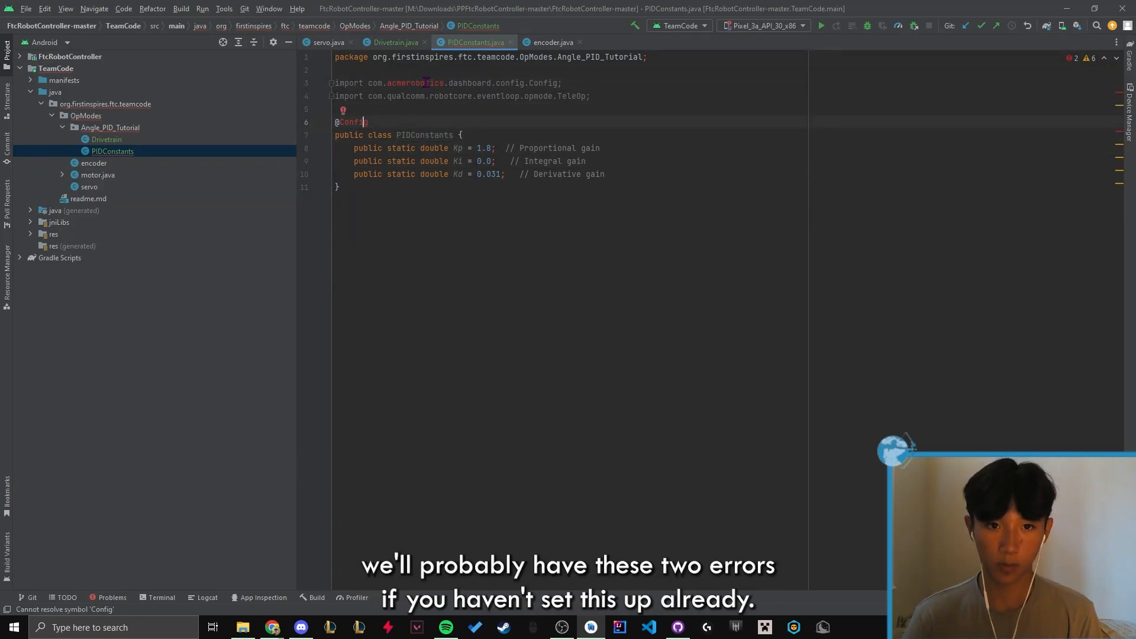
mouse_move(523, 206)
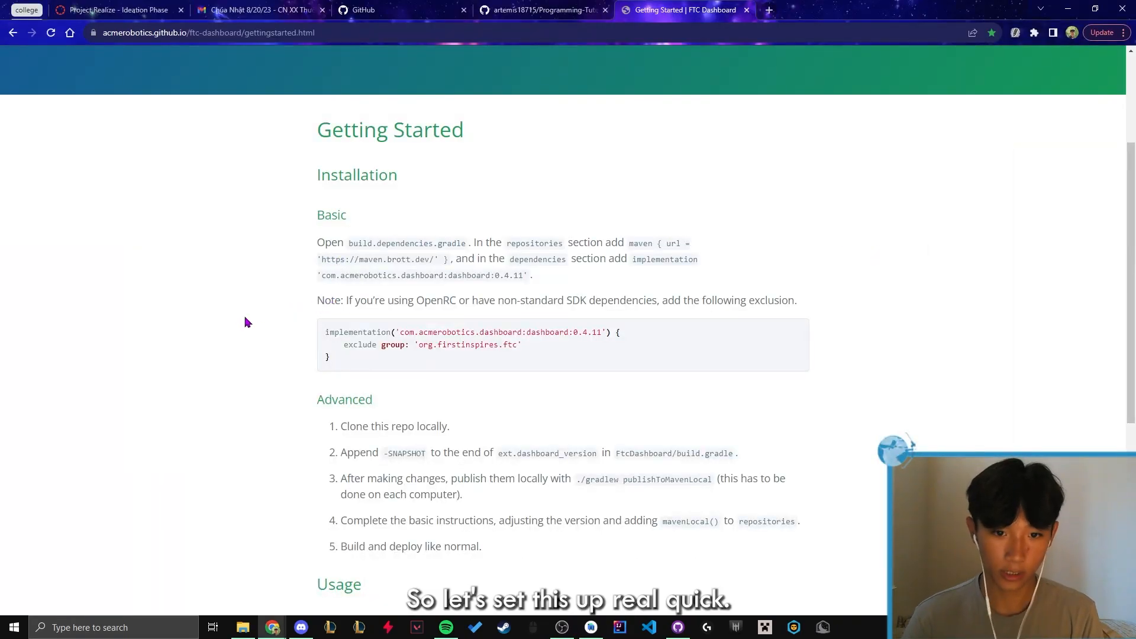
mouse_move(375, 112)
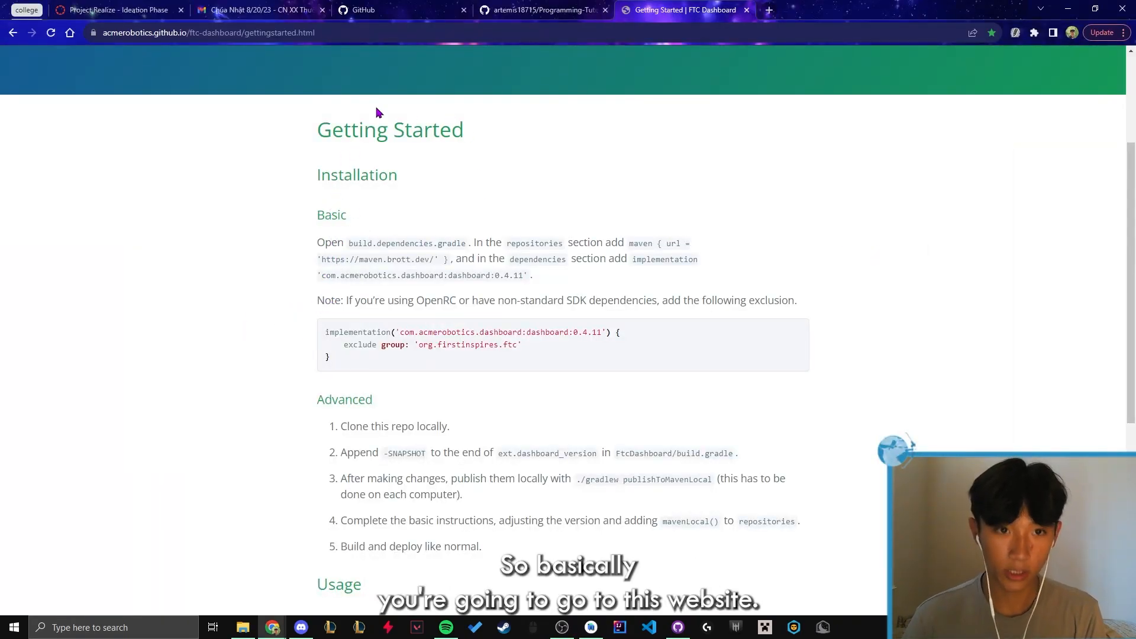
mouse_move(487, 218)
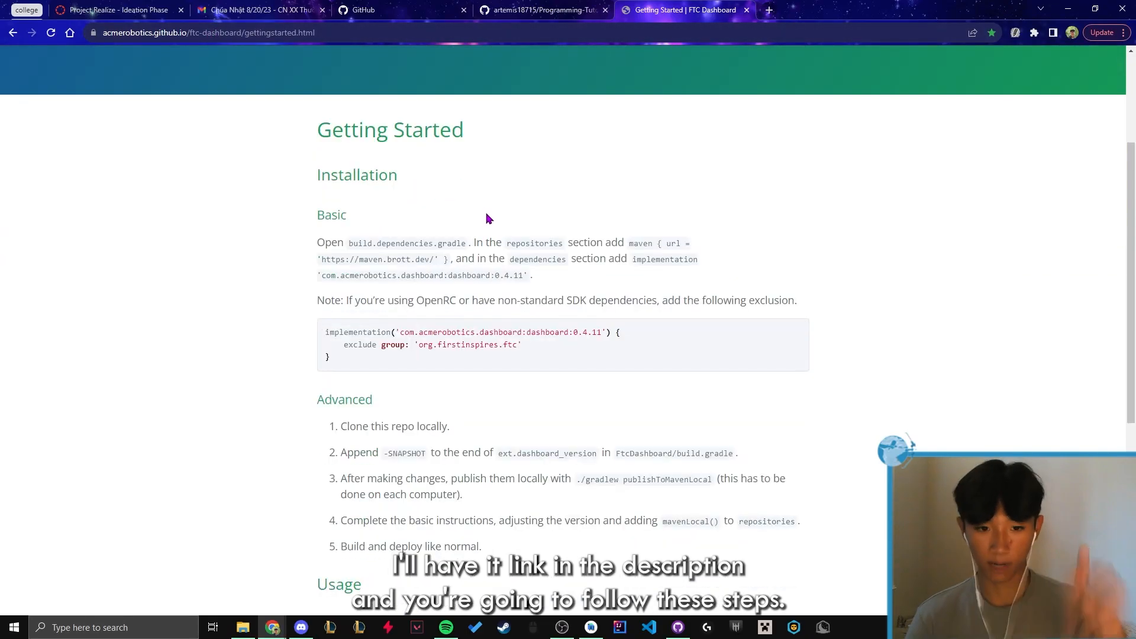
mouse_move(422, 257)
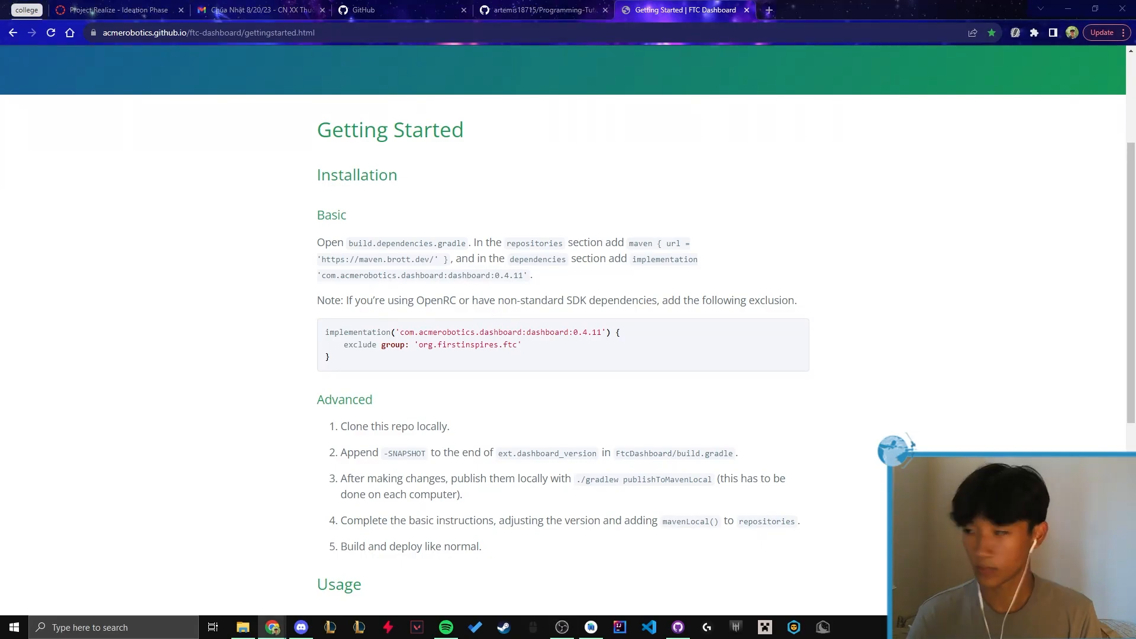
Copy the maven { url = ... } repository line from the Getting Started Basic section
double_click(360, 242)
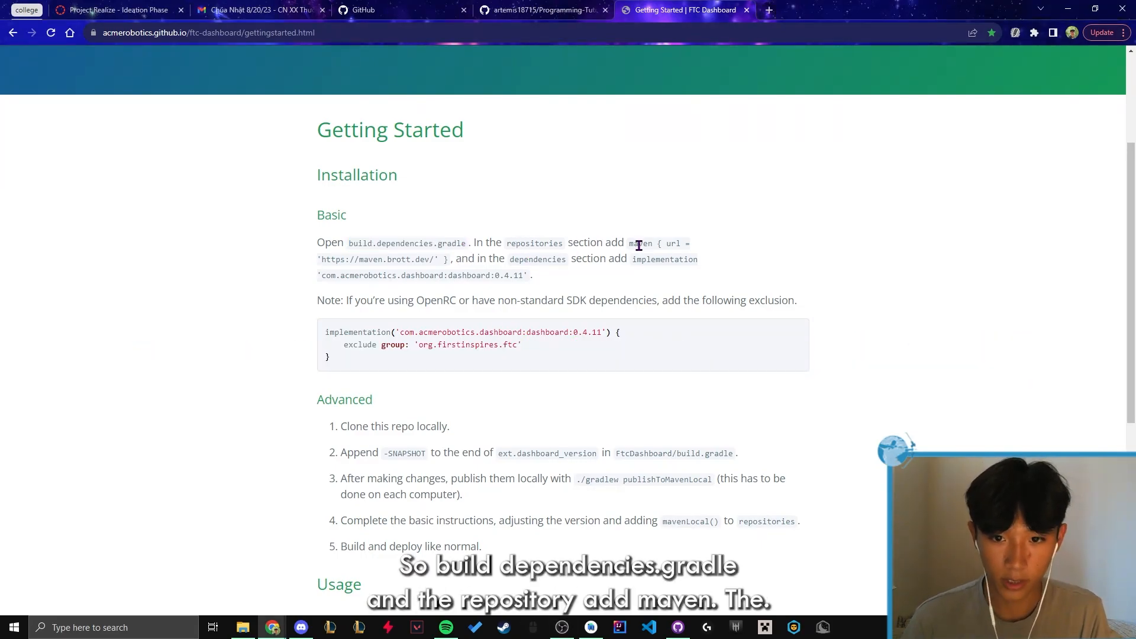
mouse_move(507, 262)
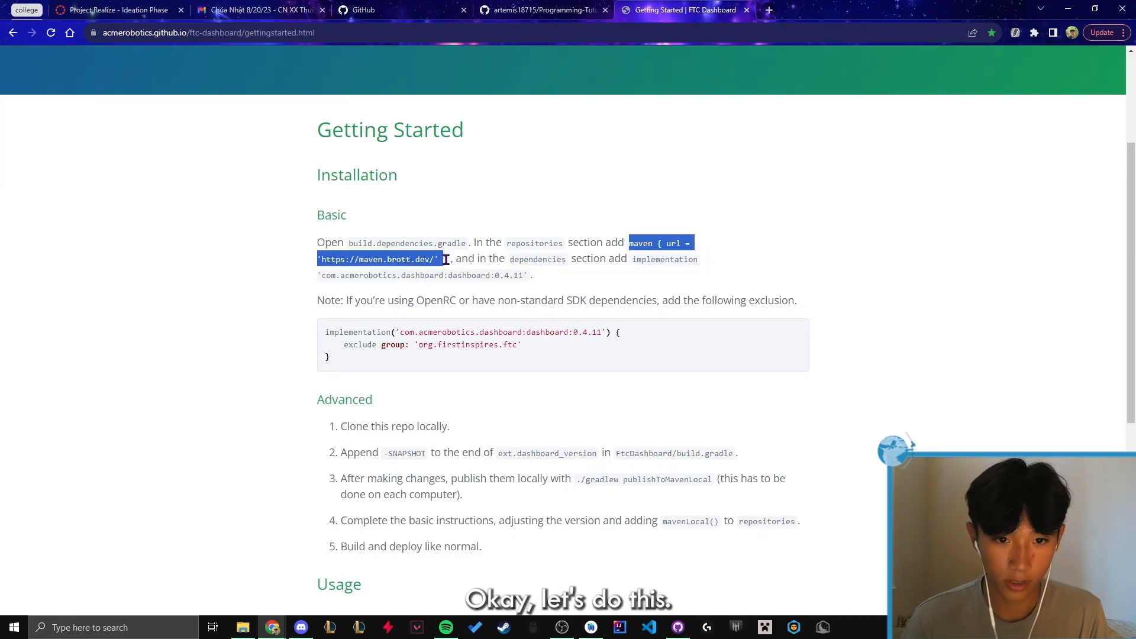
key("alt+tab")
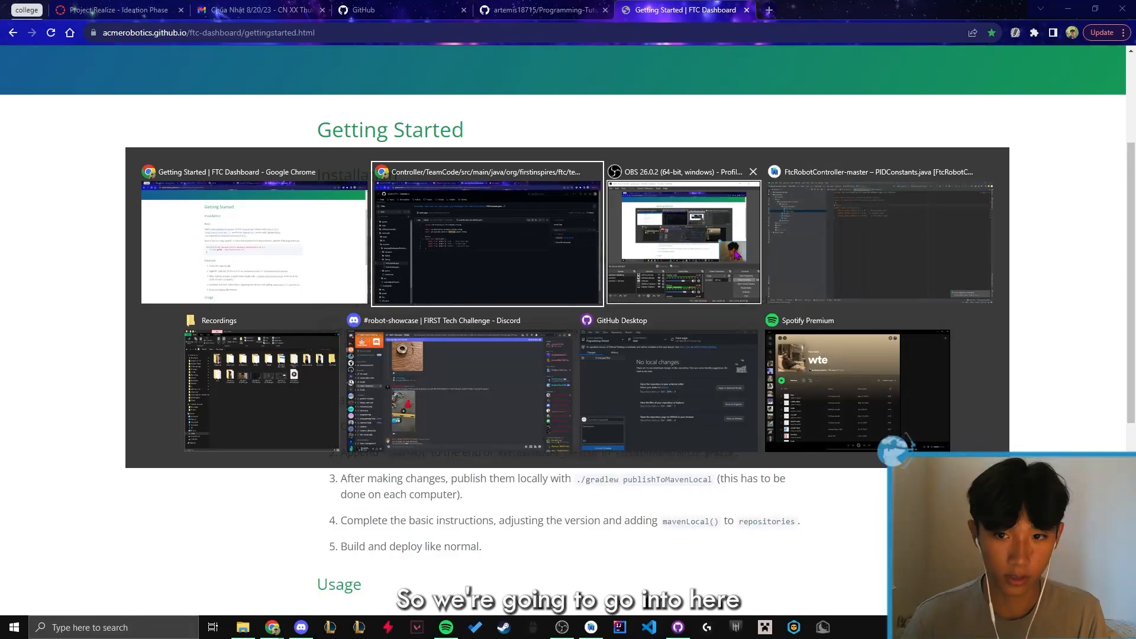
left_click(879, 239)
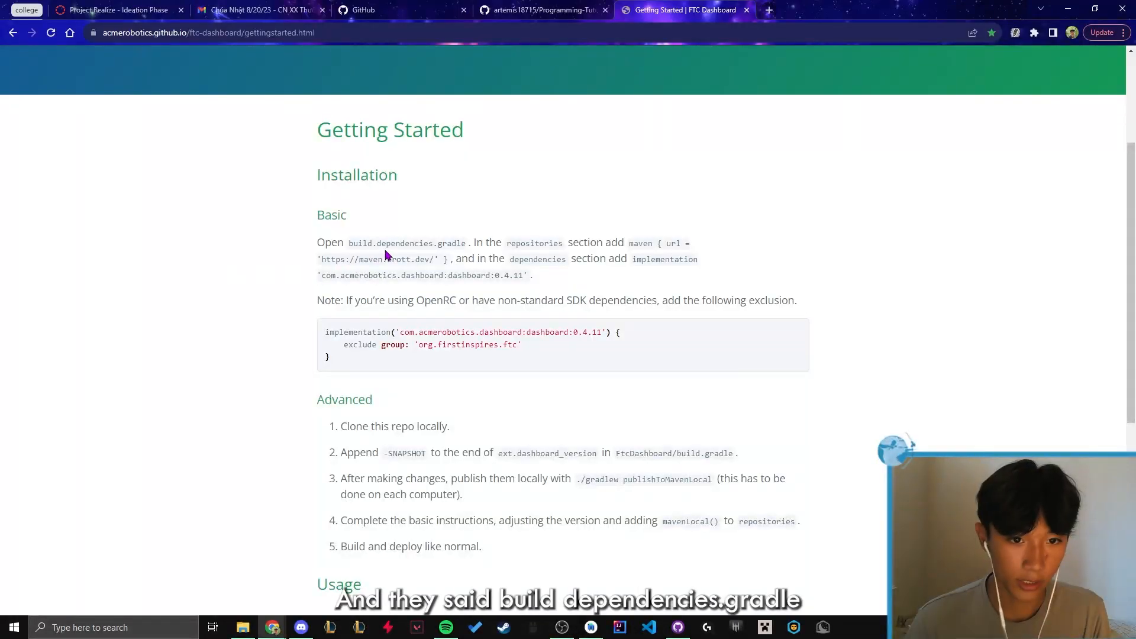
left_click(590, 627)
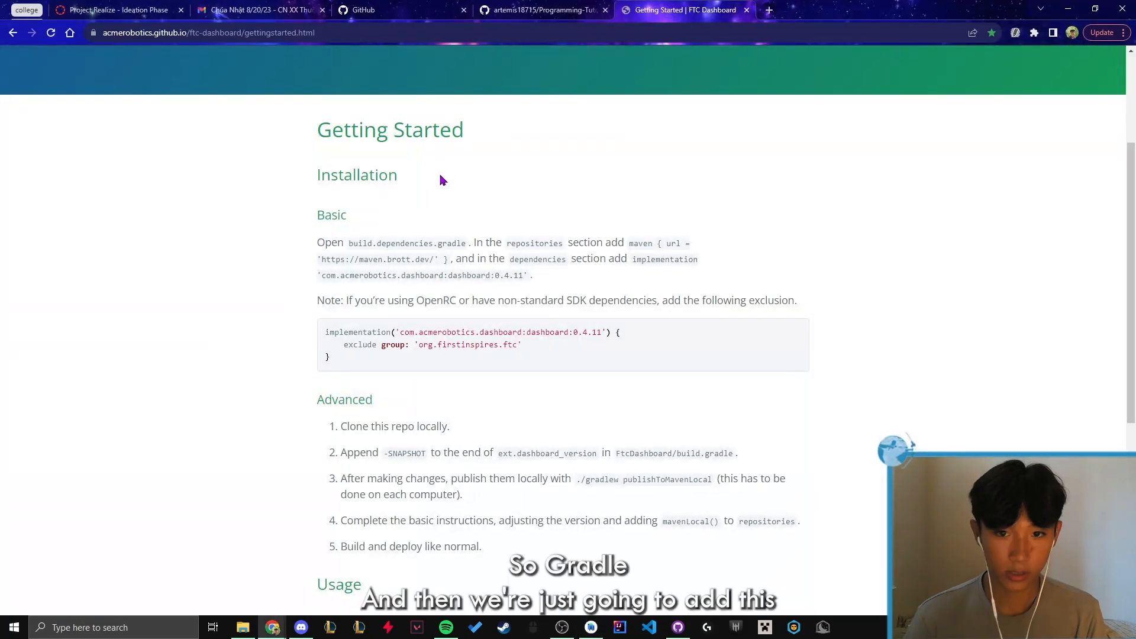
left_click(618, 626)
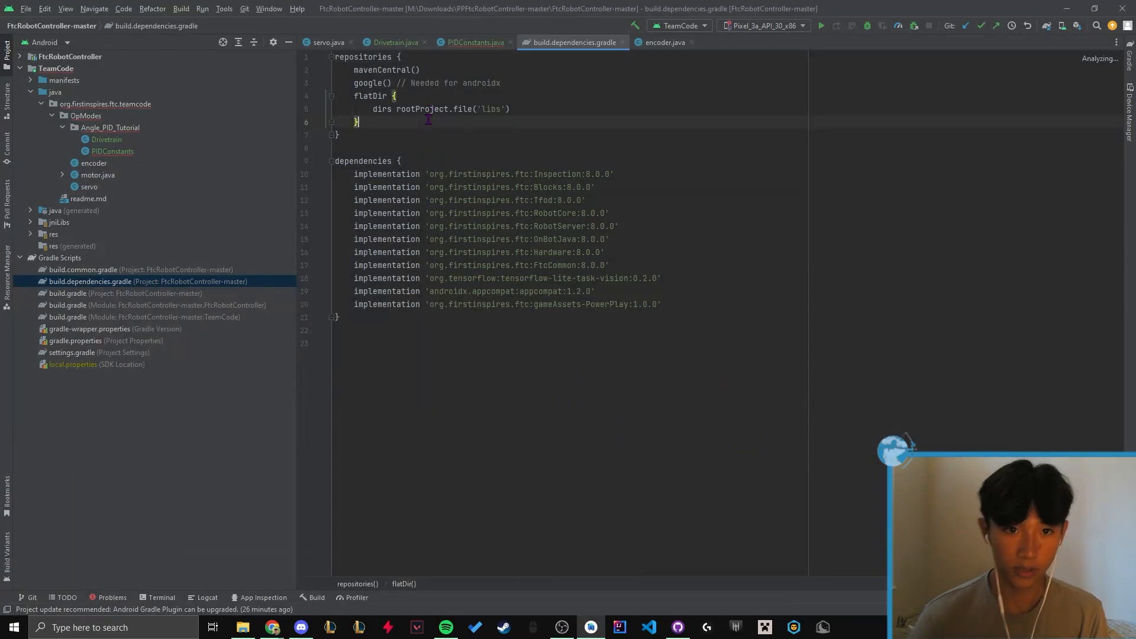
key("enter")
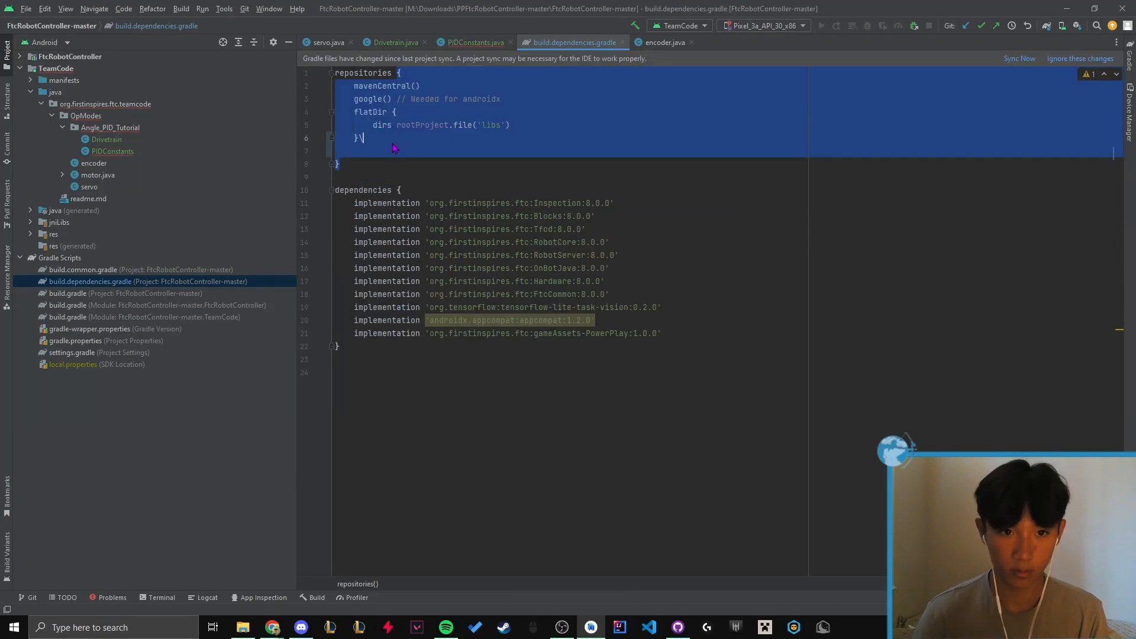
type("maven { url = 'https://maven.brott.dev/' }")
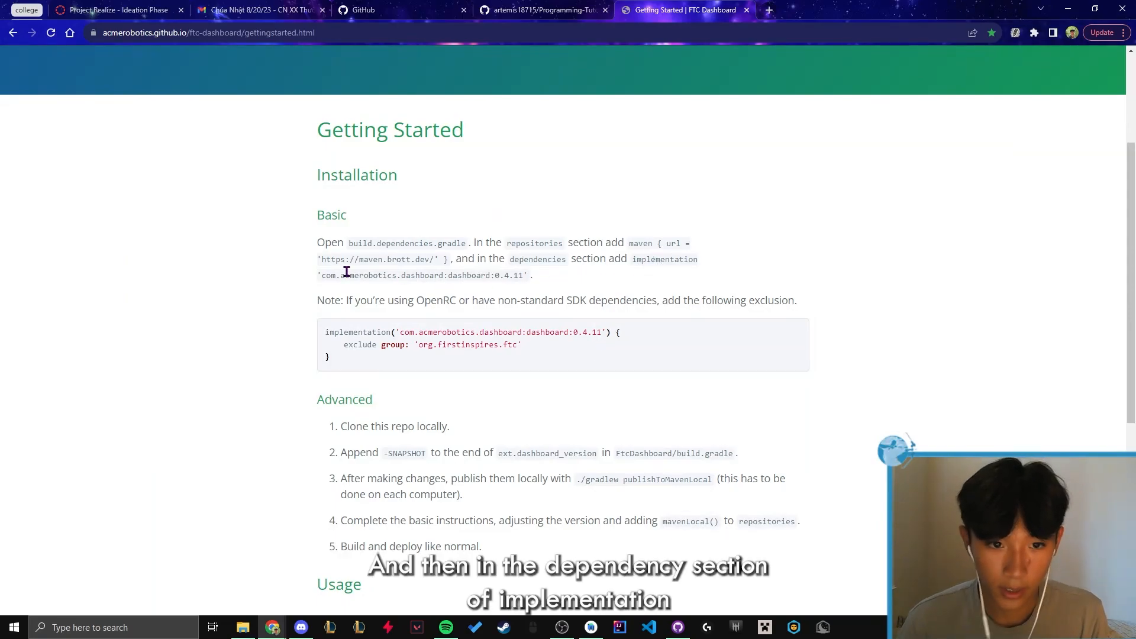
mouse_move(397, 294)
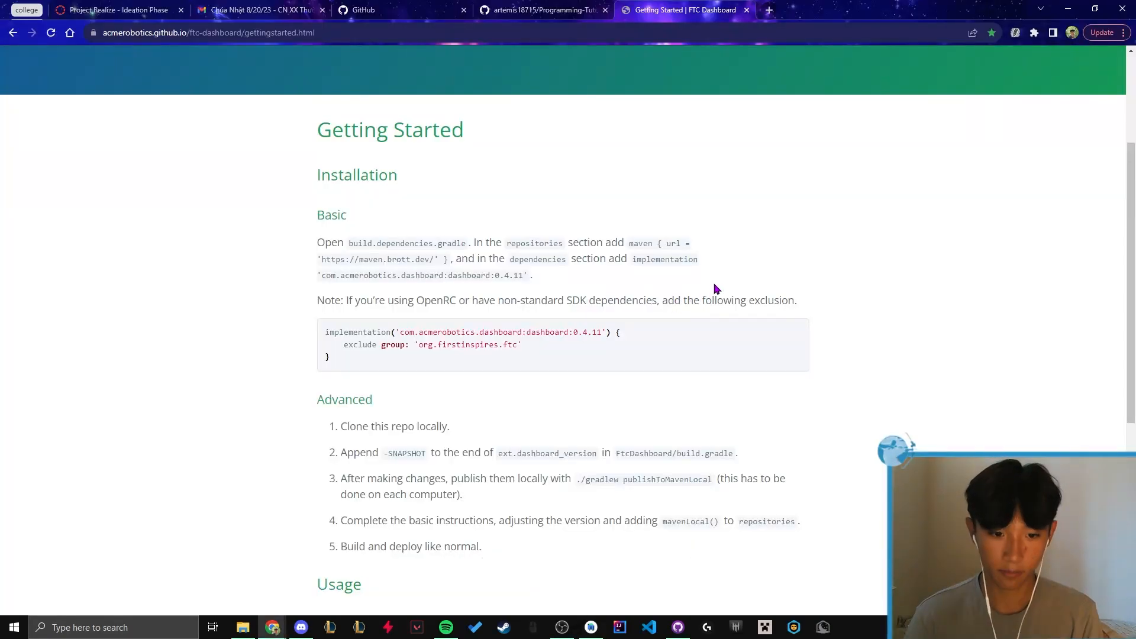
Review the Installation > Basic section for the dashboard dependency line
left_click(591, 628)
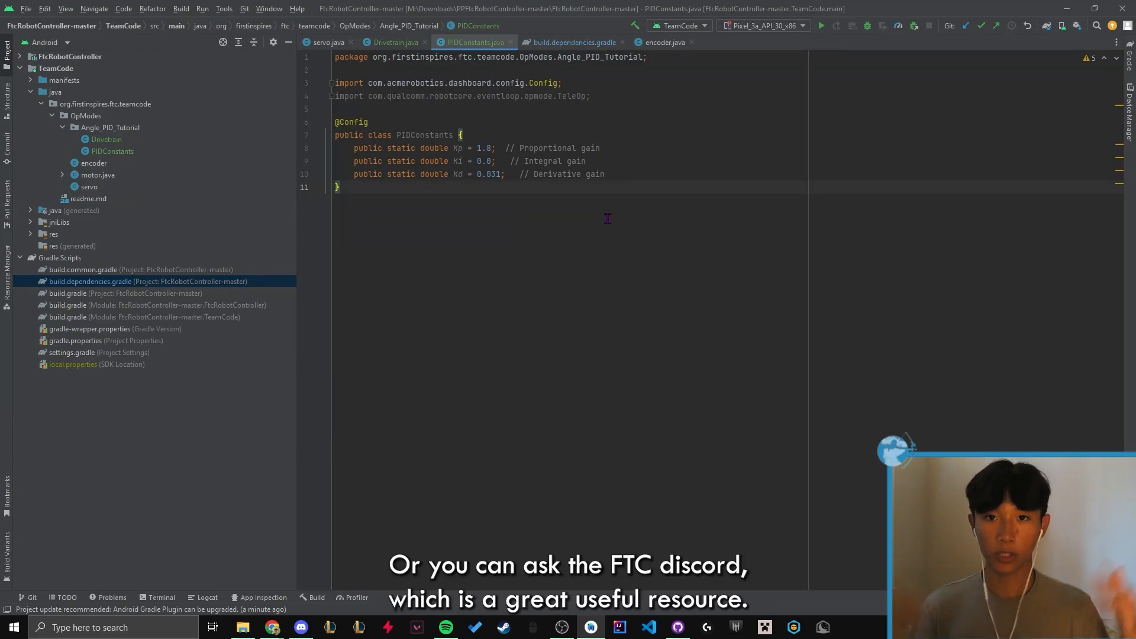
mouse_move(929, 255)
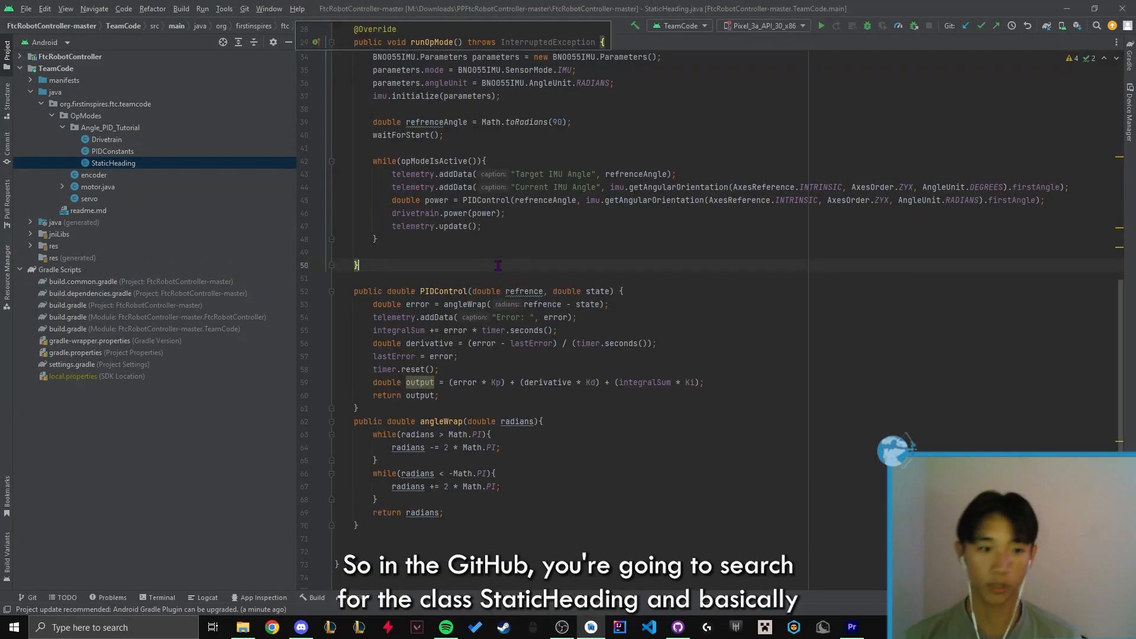
Scroll through the StaticHeading code covering IMU setup, PIDControl and angleWrap
scroll("up", 3)
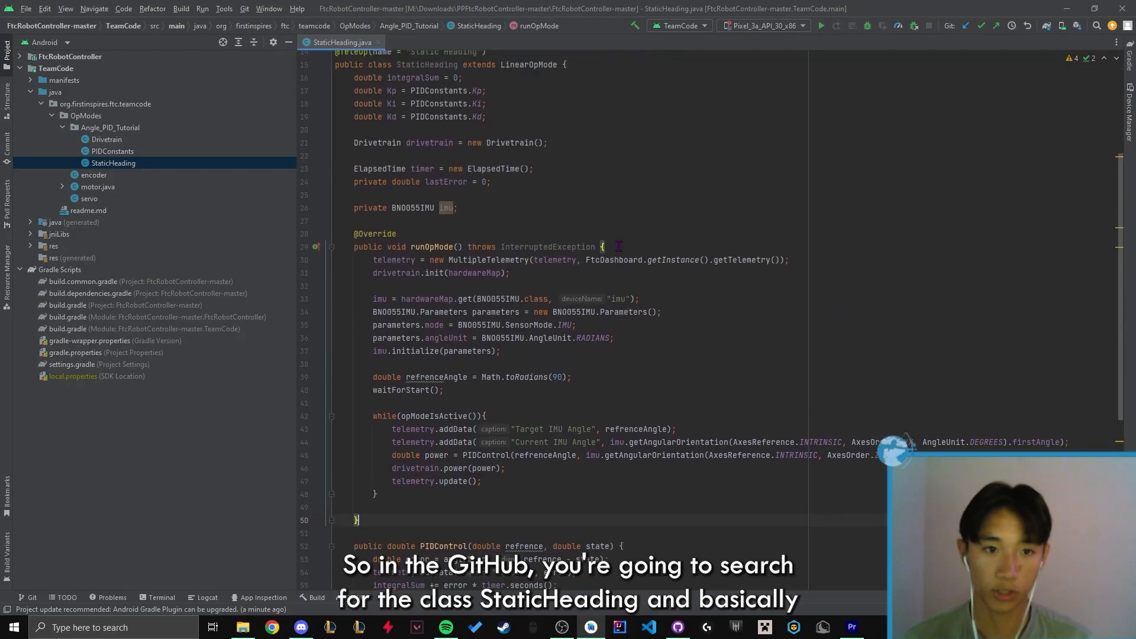
scroll("up", 3)
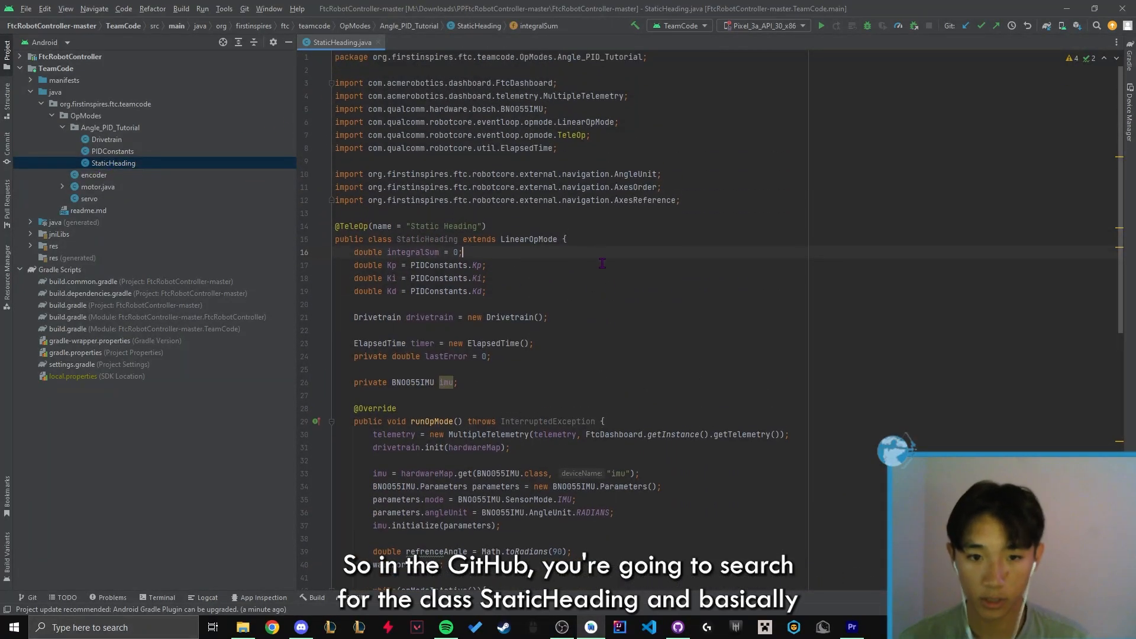
scroll("down", 3)
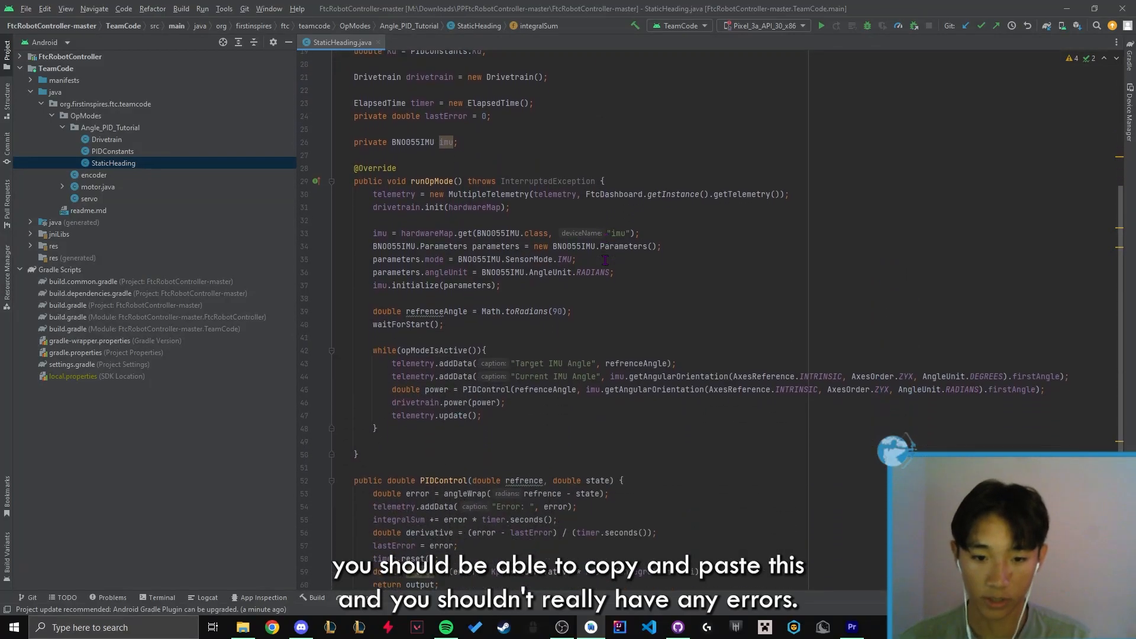
scroll("down", 3)
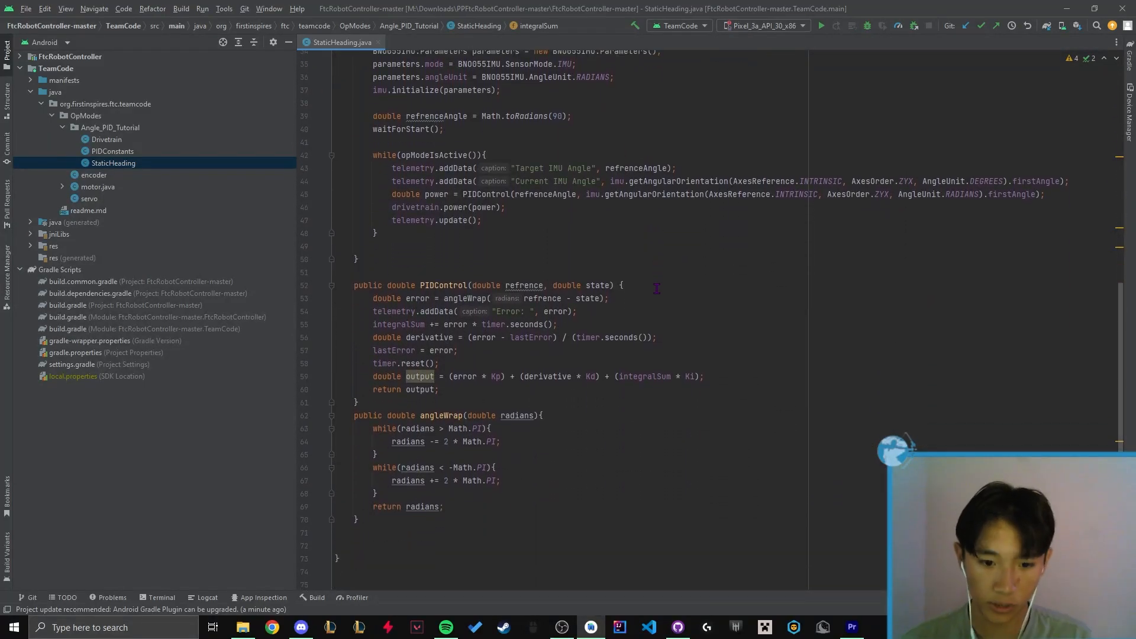
scroll("up", 3)
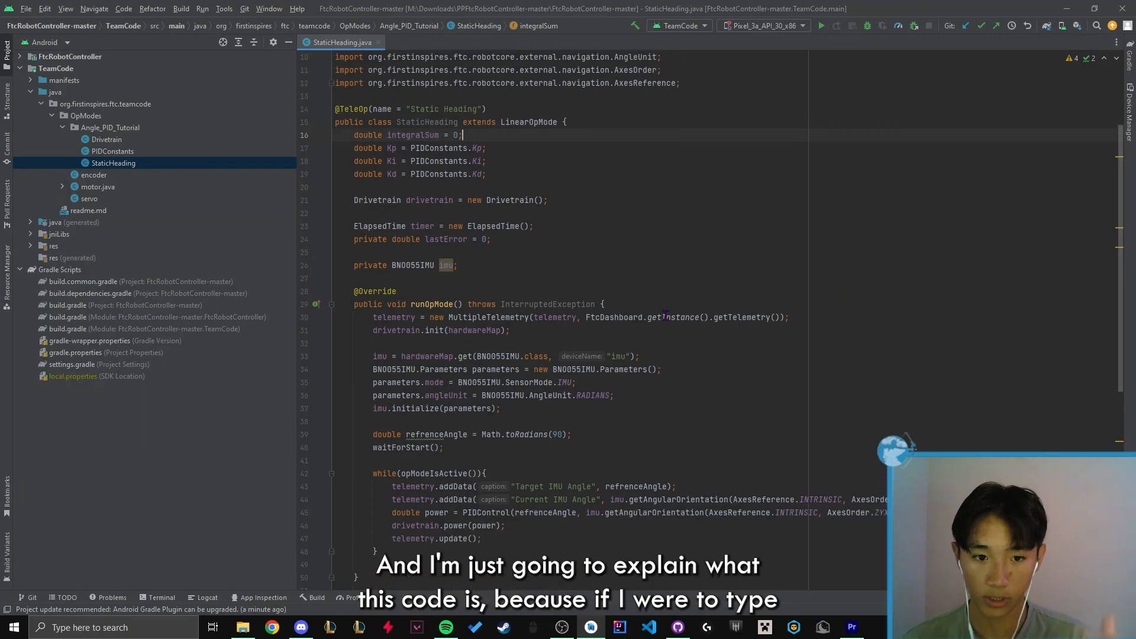
mouse_move(619, 274)
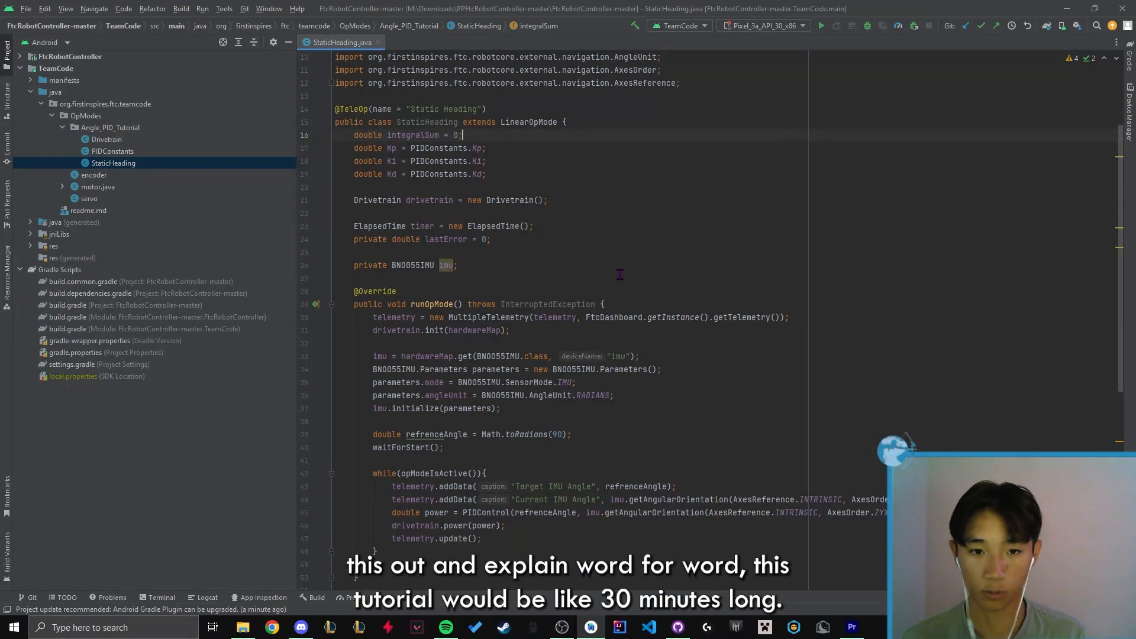
scroll("up", 3)
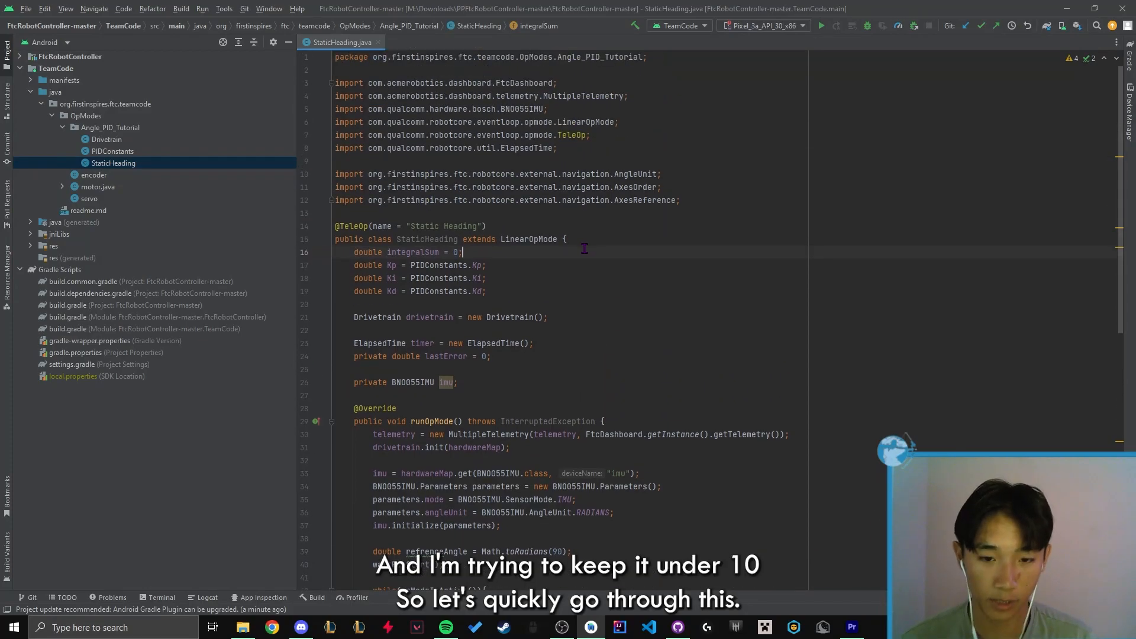
scroll("down", 3)
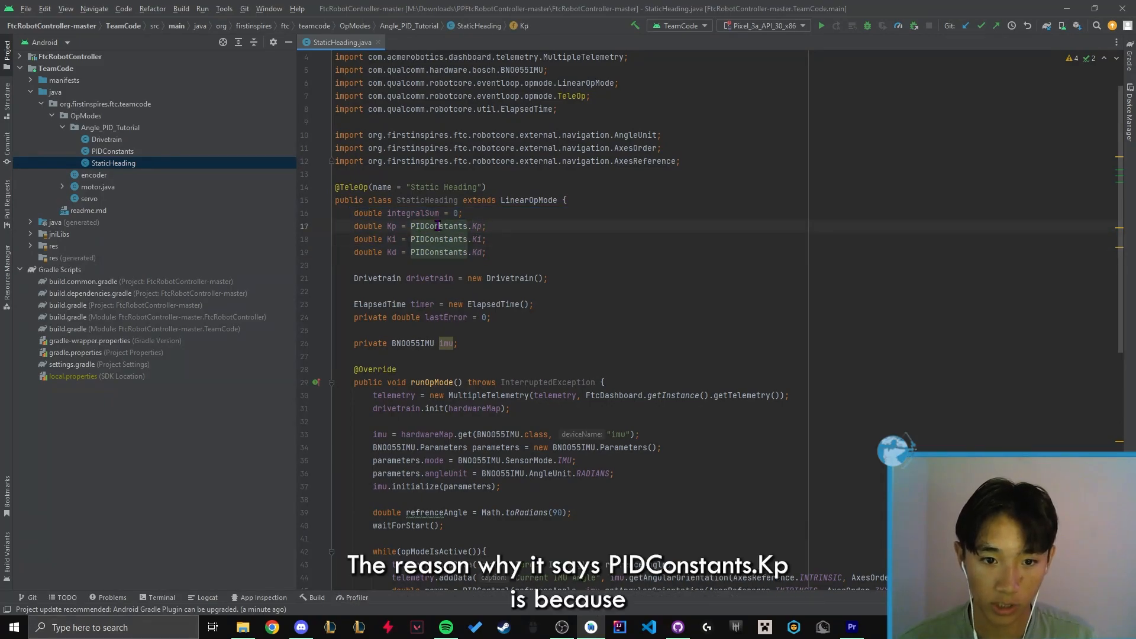
Switch between the PIDConstants gains and the StaticHeading fields without changing code
left_click(113, 151)
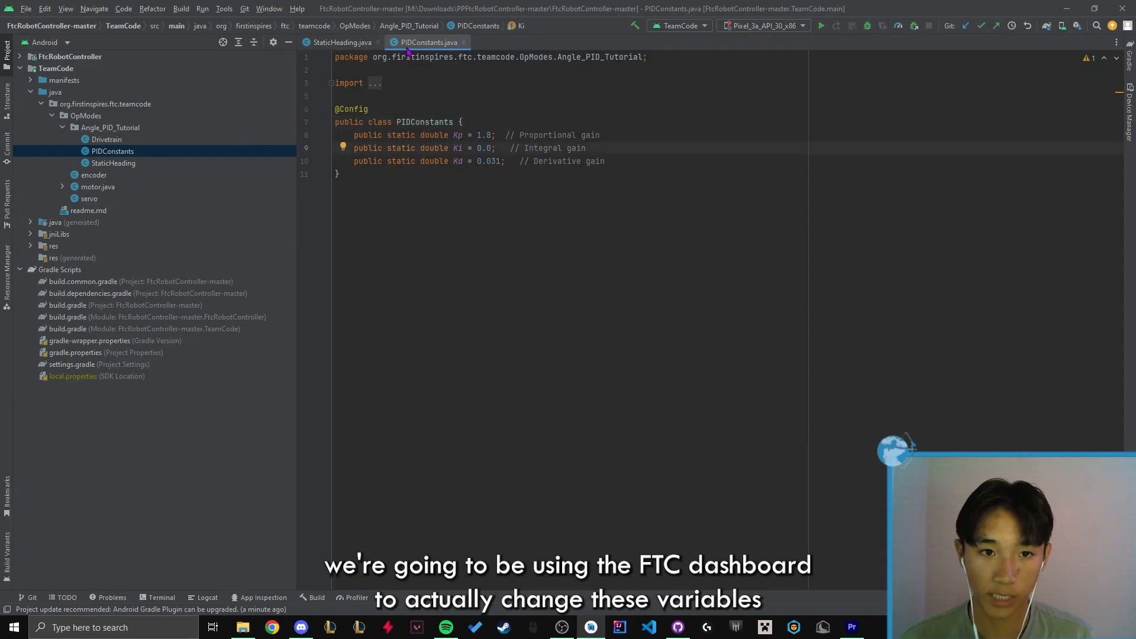
left_click(341, 42)
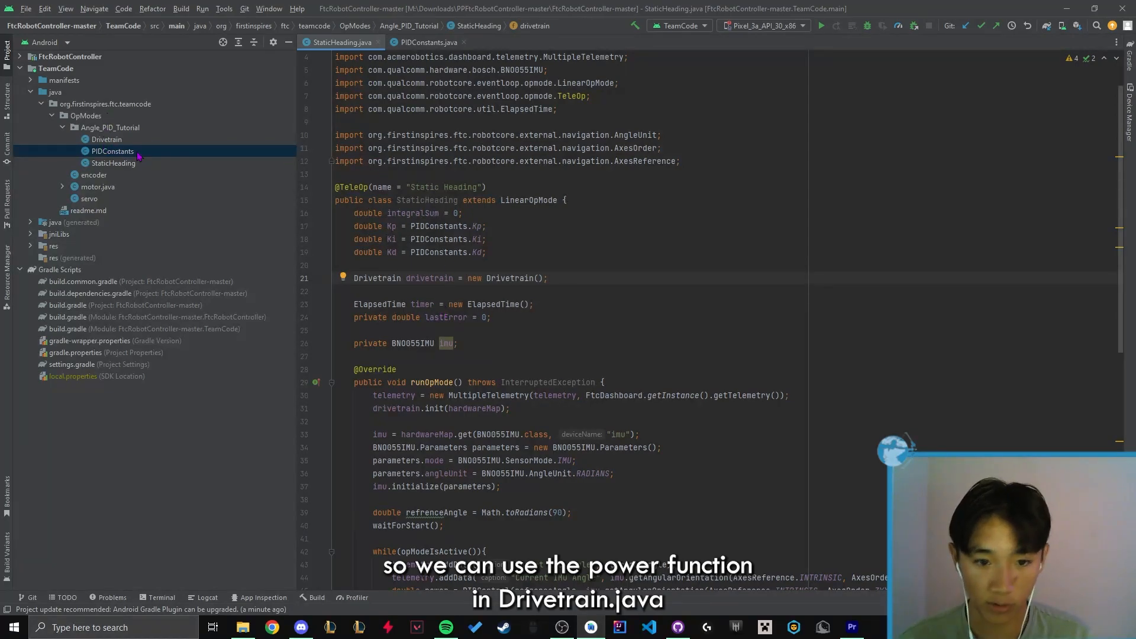
left_click(420, 304)
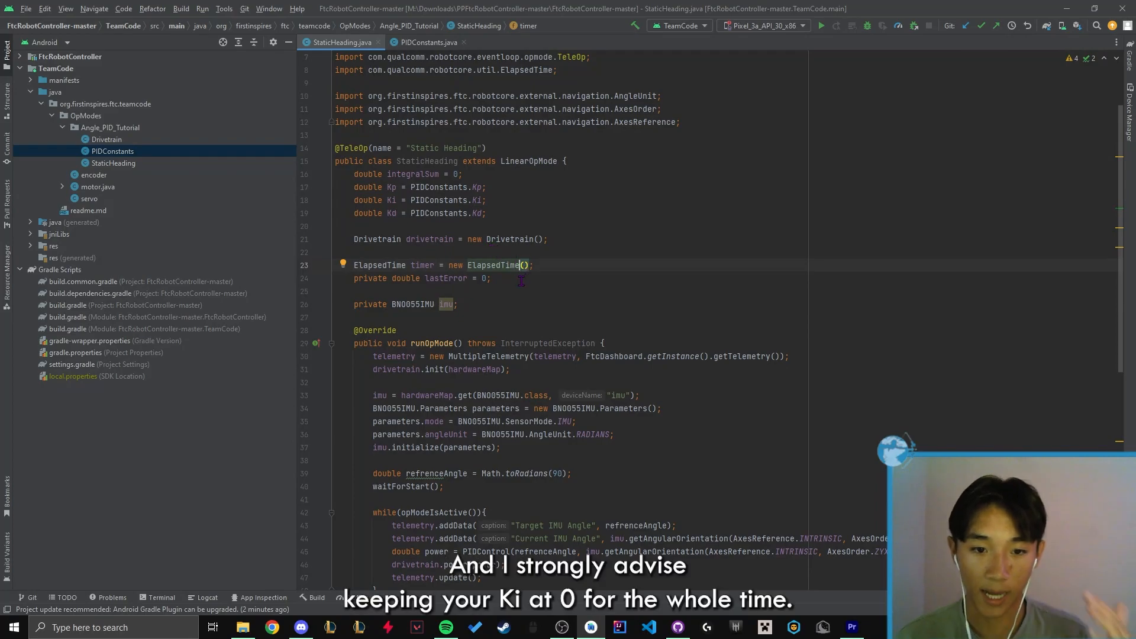
left_click(428, 42)
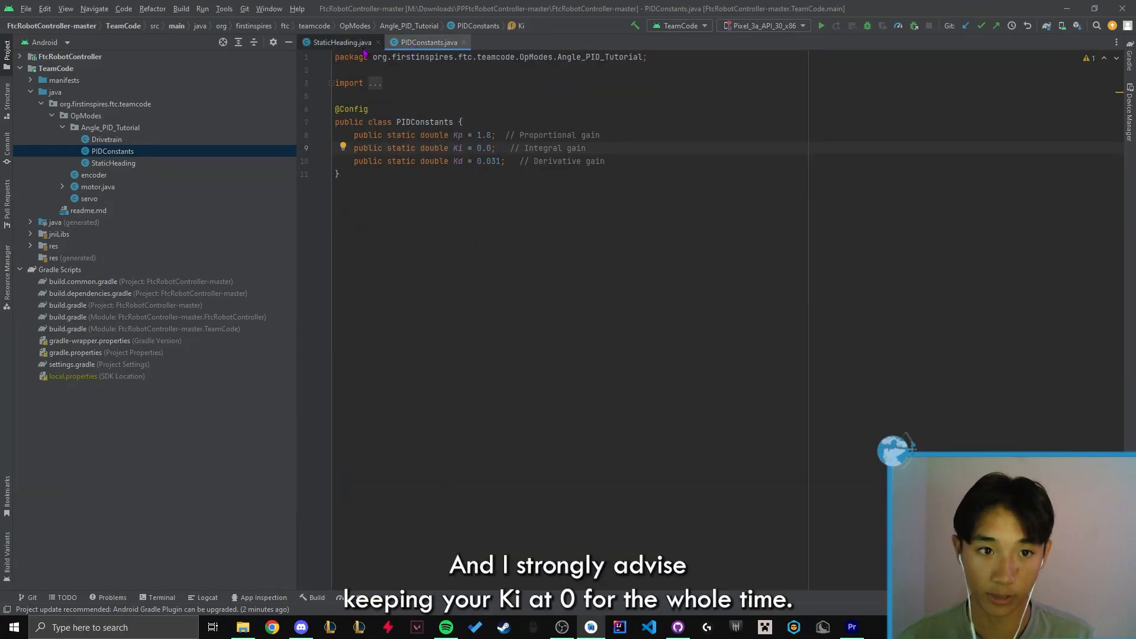
left_click(341, 42)
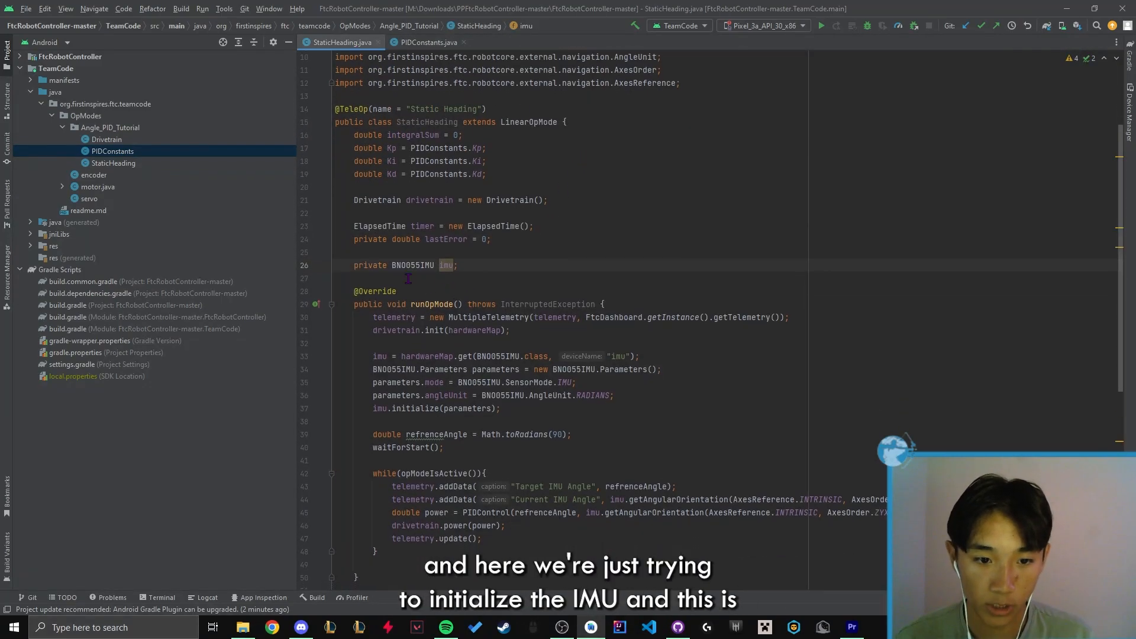
scroll("down", 3)
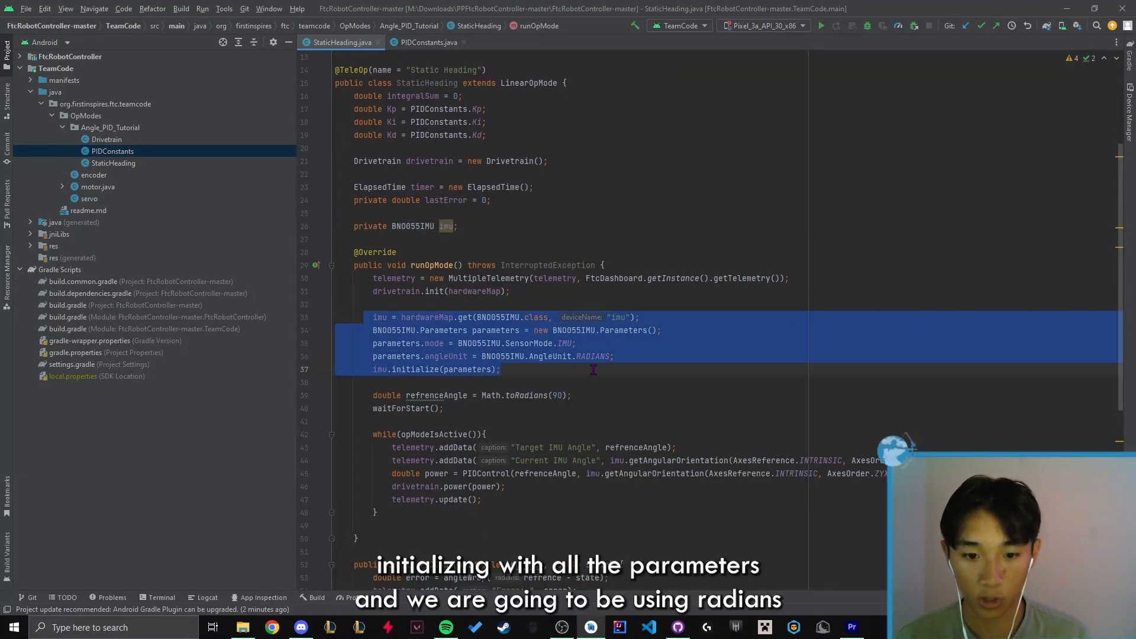
left_click(493, 356)
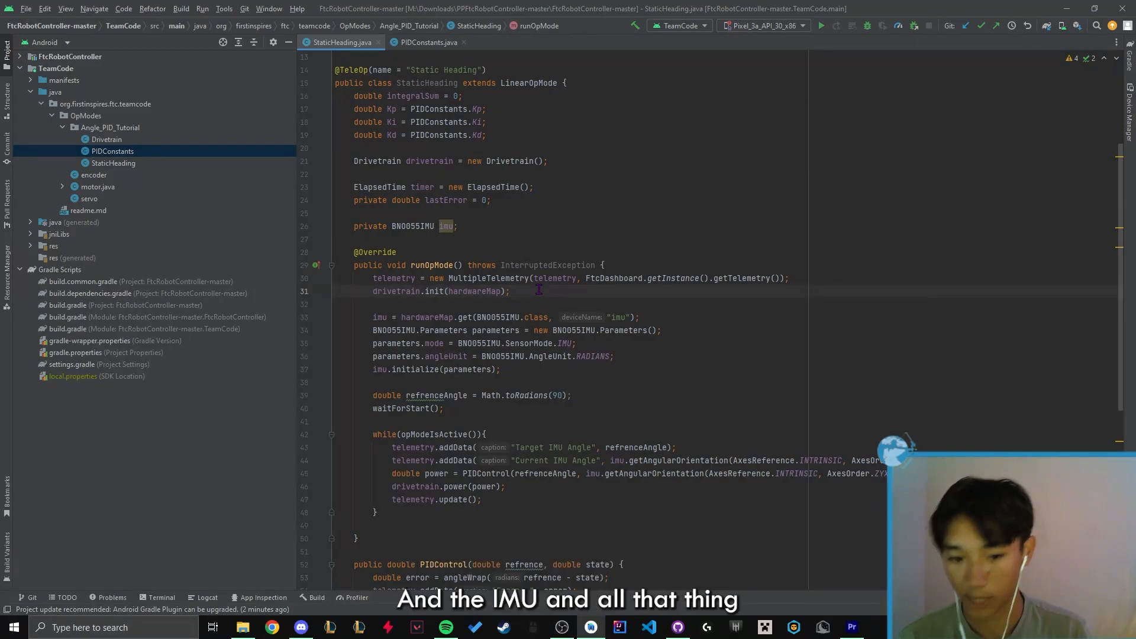
scroll("down", 3)
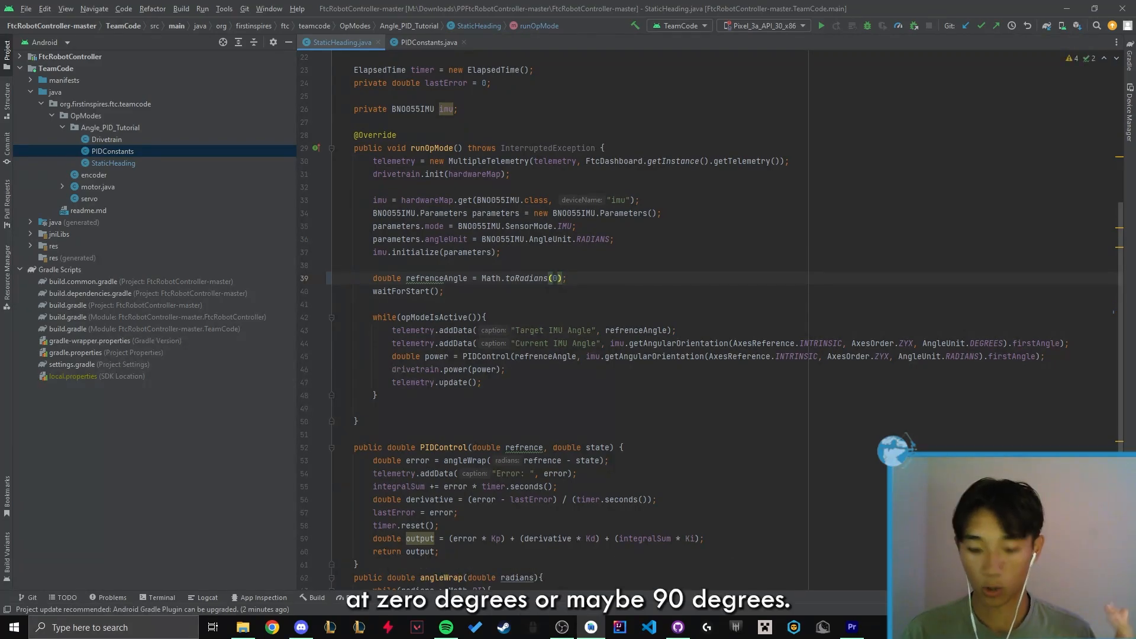
type("90")
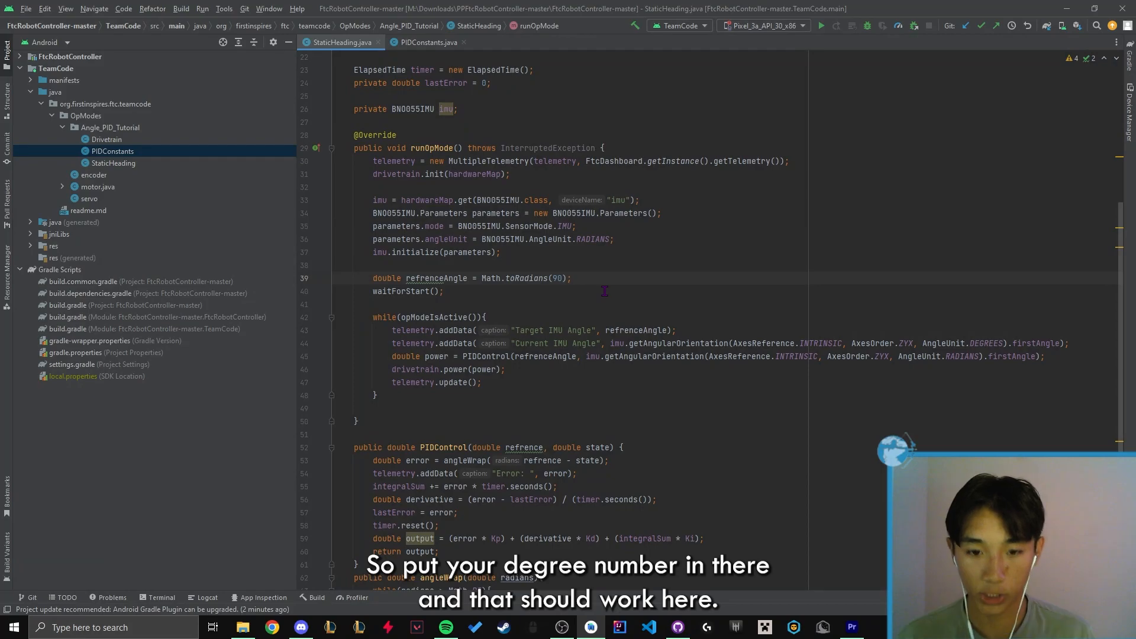
scroll("down", 3)
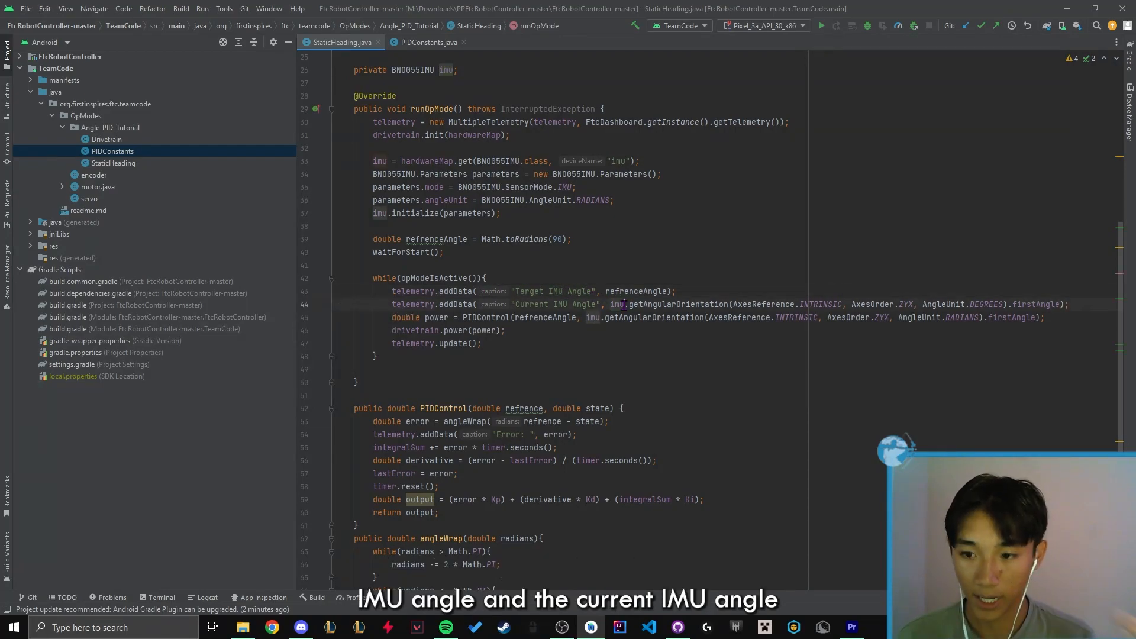
mouse_move(642, 303)
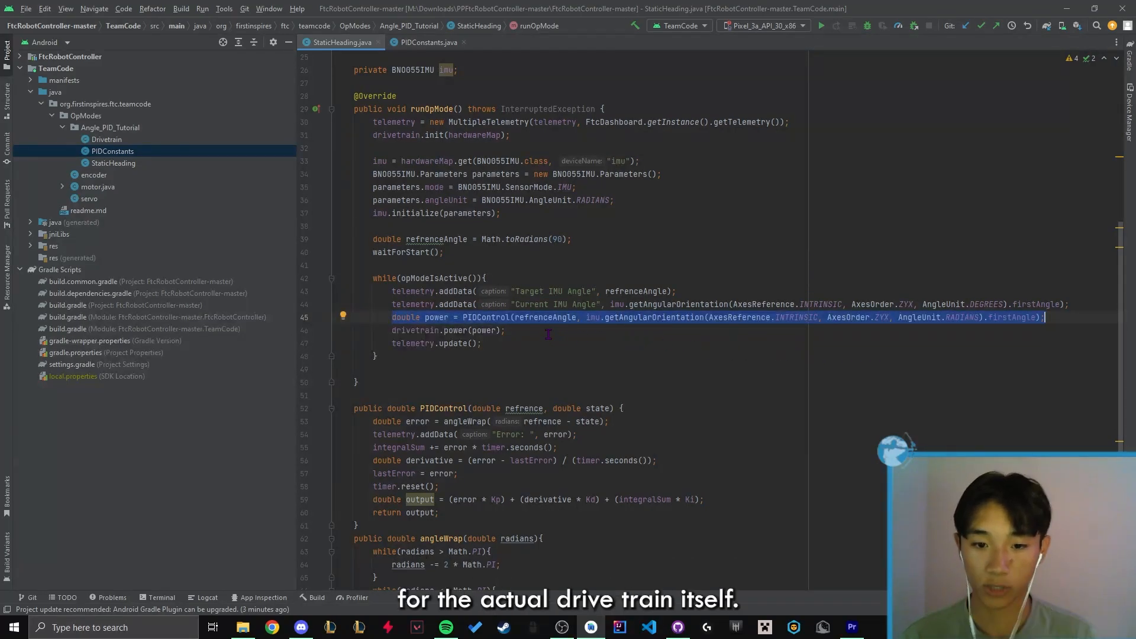
scroll("down", 3)
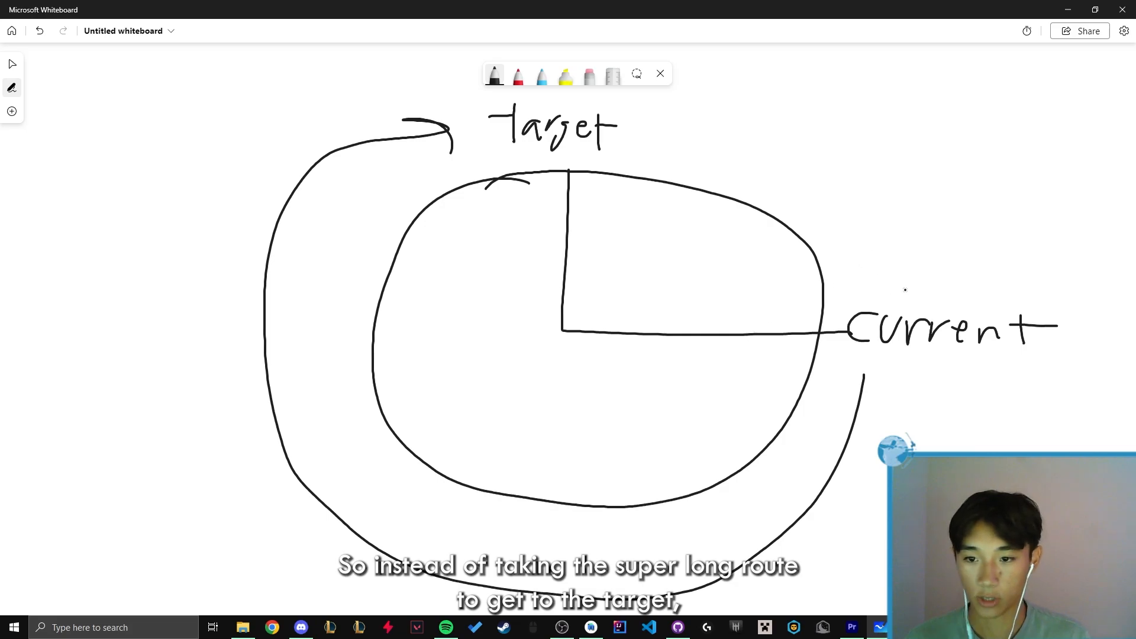
Select a pen tool for the Target and Current angle circle sketch
left_click(518, 75)
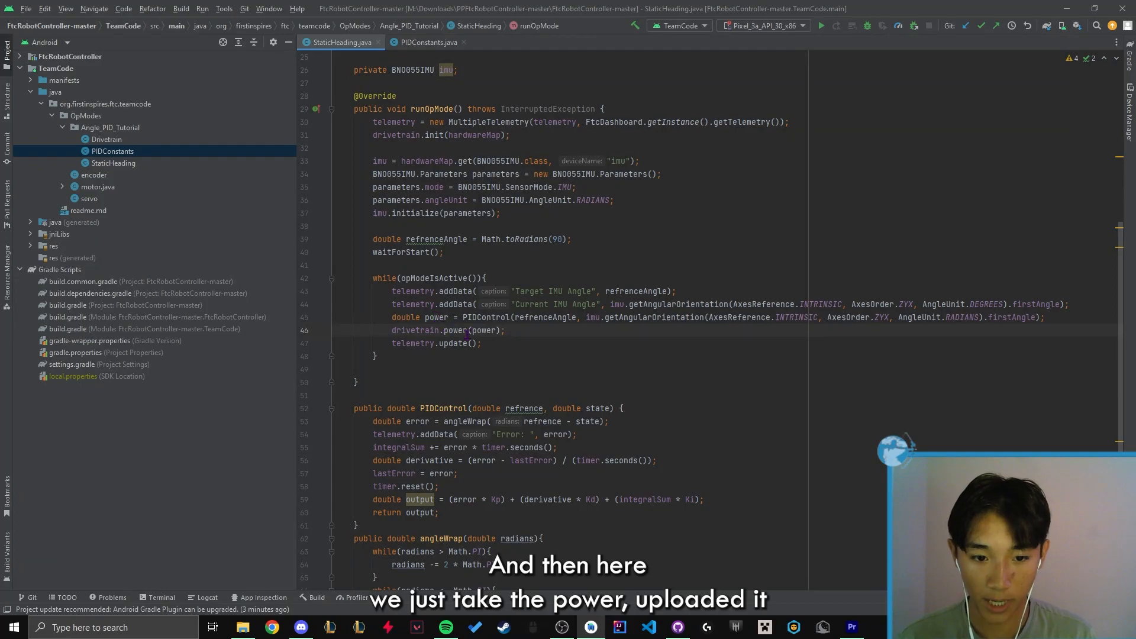
Scroll down to the drivetrain.power(power) line in the StaticHeading loop
scroll("down", 3)
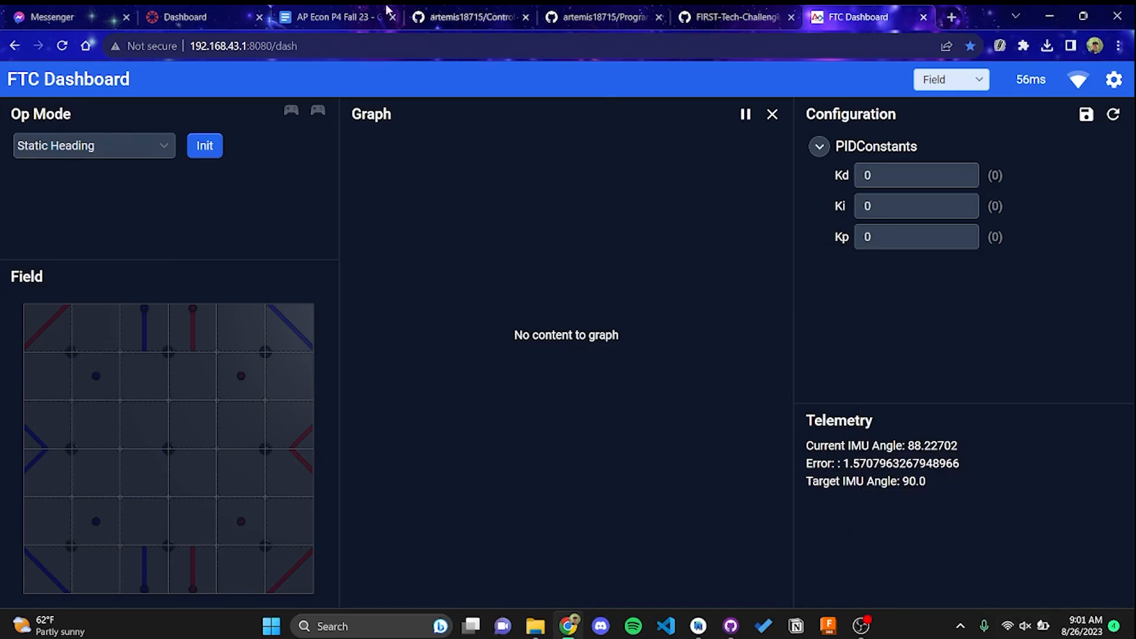
mouse_move(439, 170)
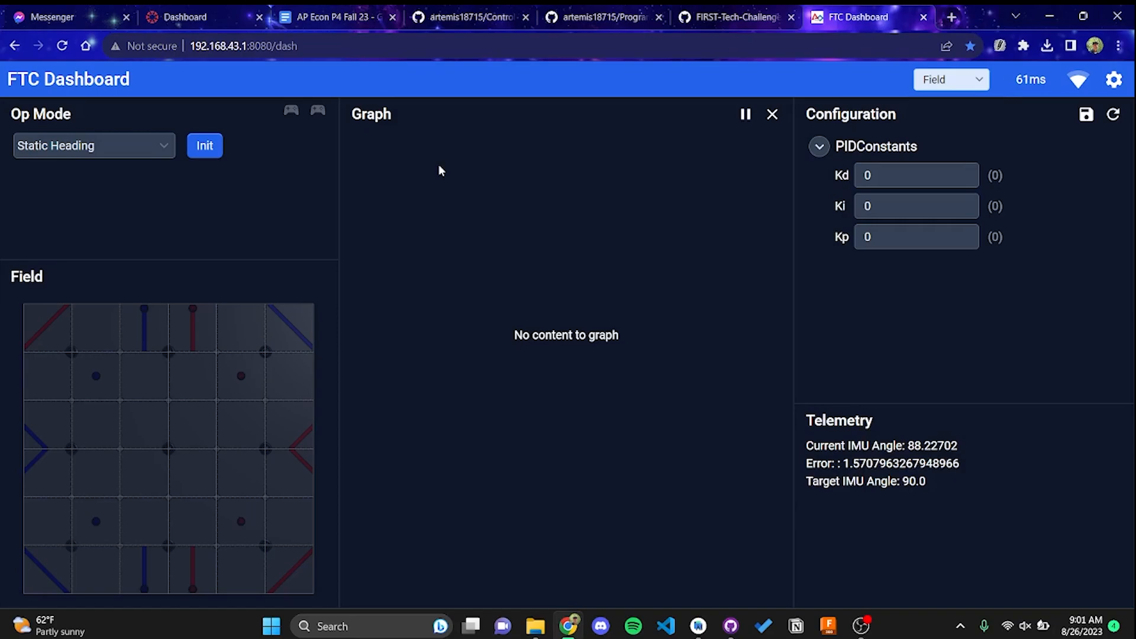
Initialize the Static Heading op mode and enter Kp 2 under PIDConstants
left_click(204, 146)
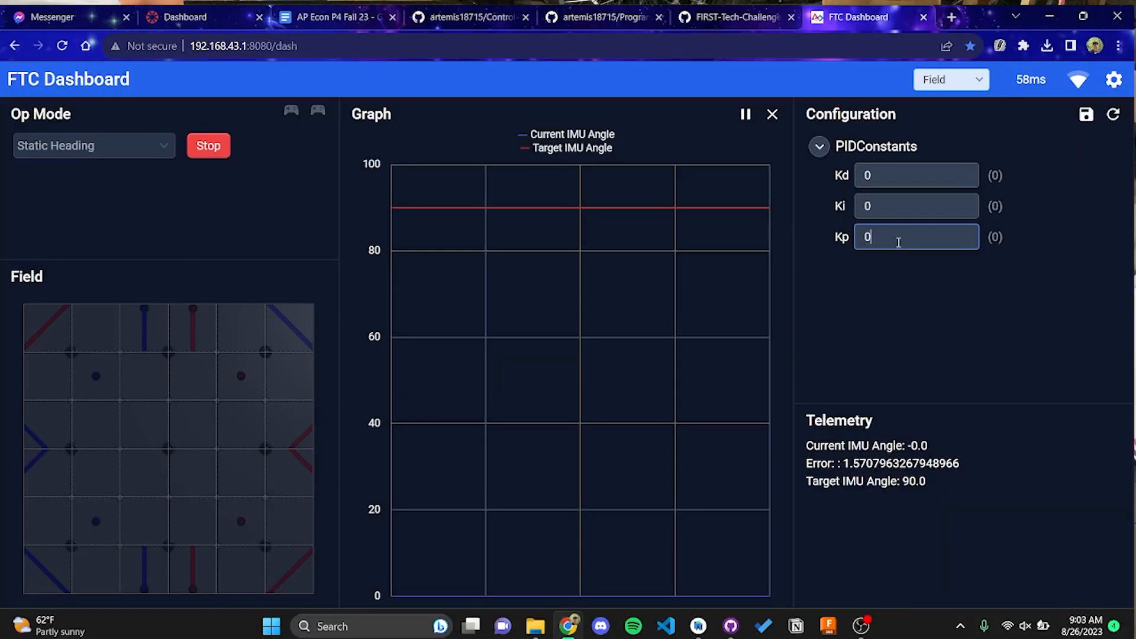
type("2")
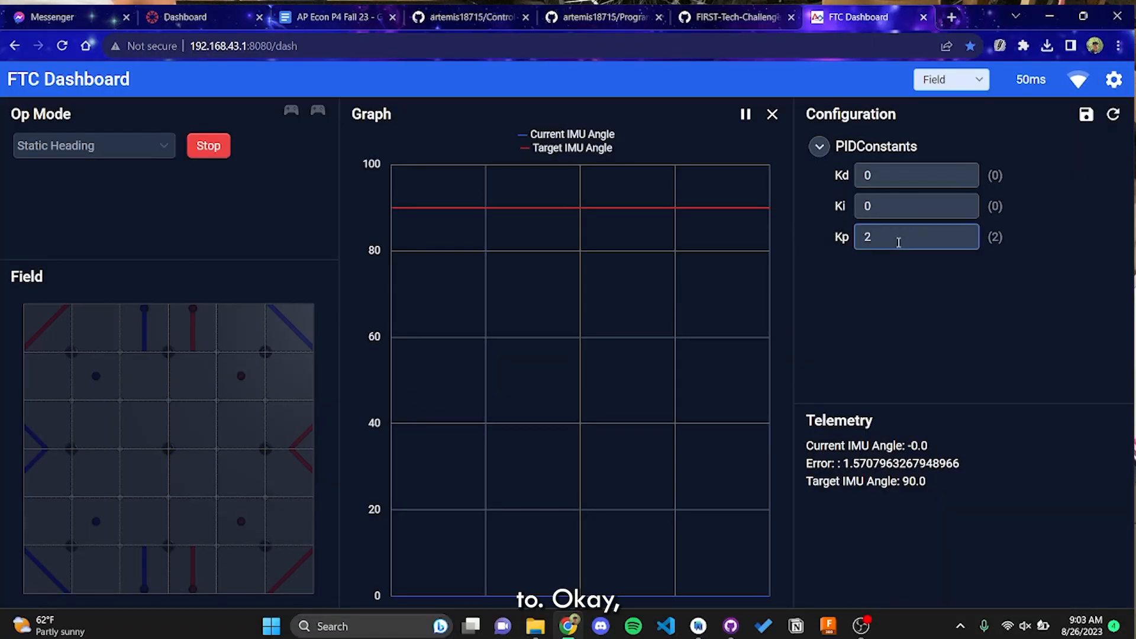